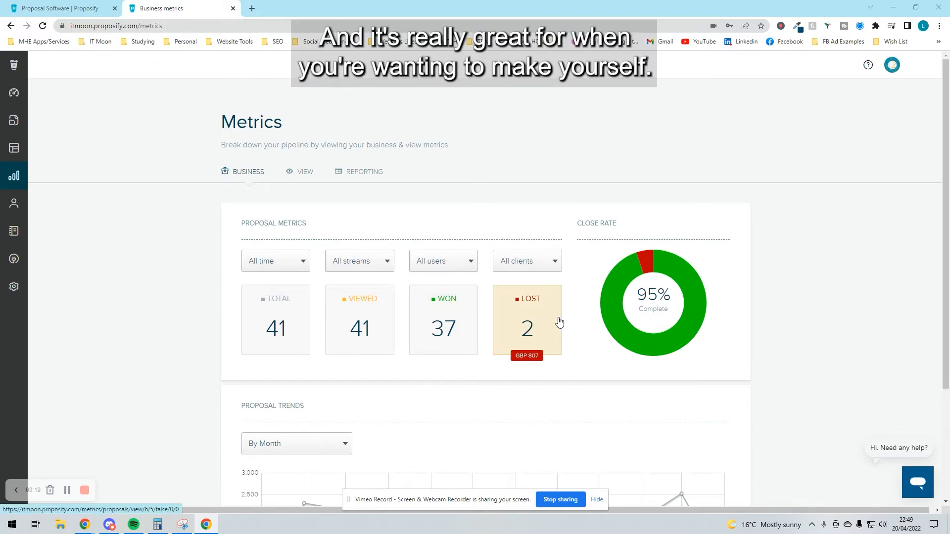
{"action": "mouse_move", "coordinate": [701, 265]}
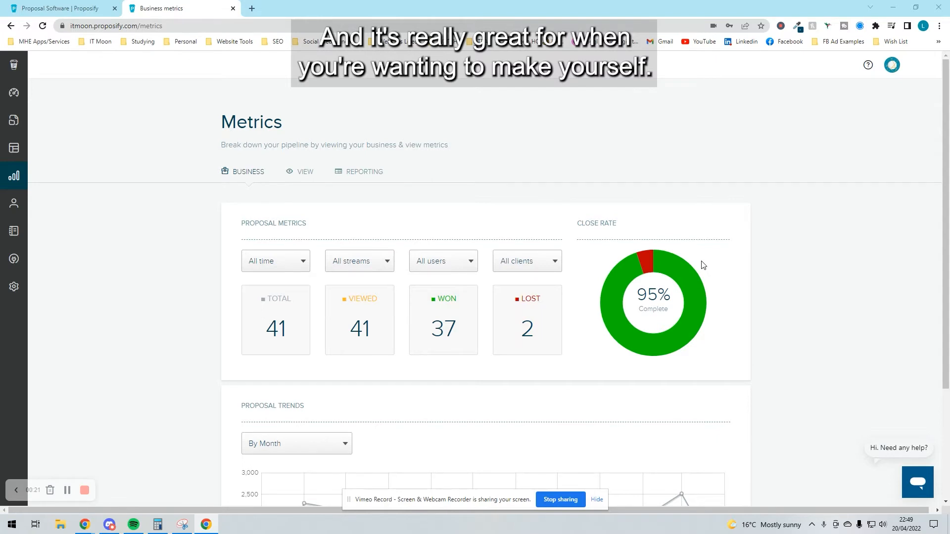
{"action": "mouse_move", "coordinate": [112, 178]}
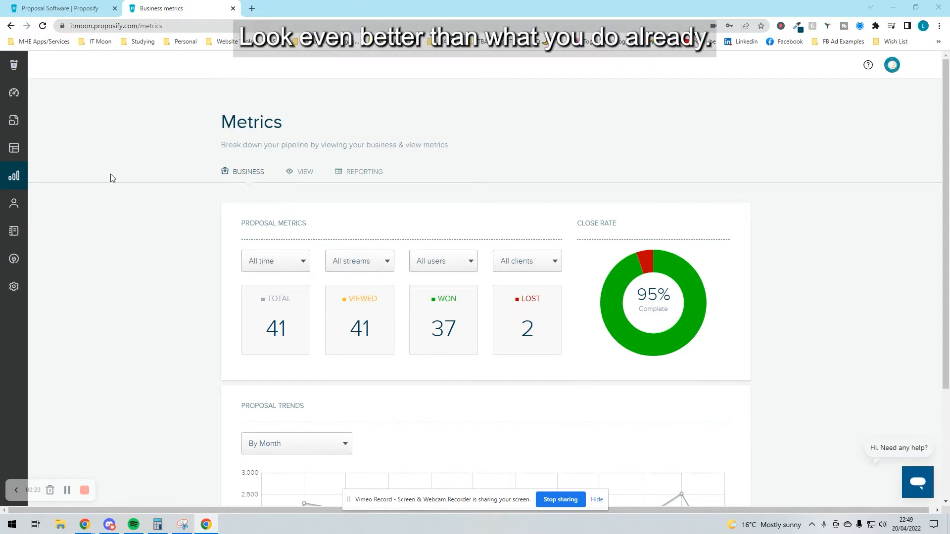
{"action": "mouse_move", "coordinate": [13, 232]}
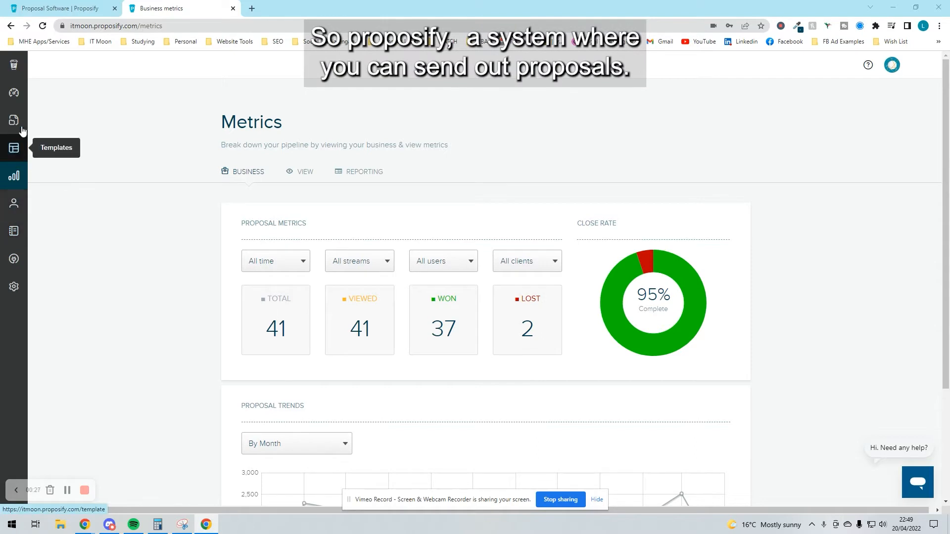
{"action": "mouse_move", "coordinate": [13, 258]}
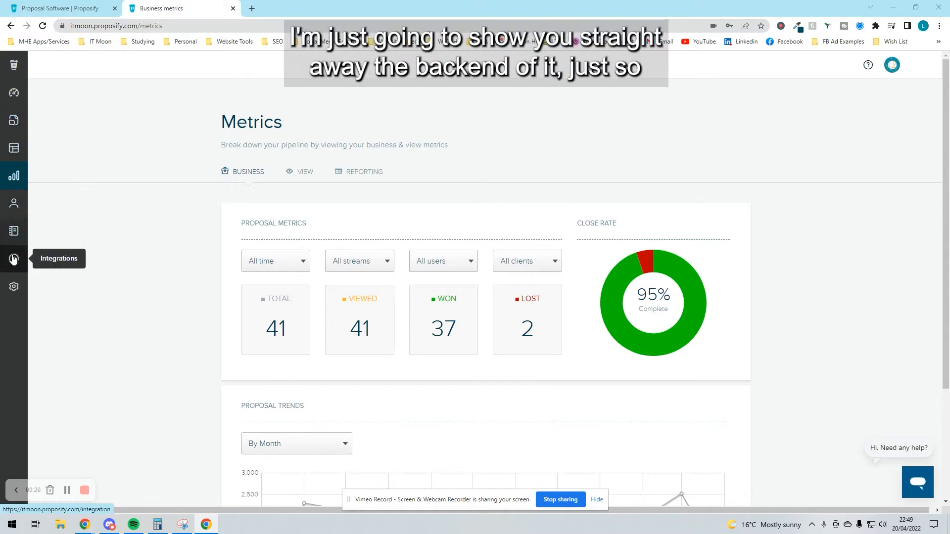
{"action": "mouse_move", "coordinate": [133, 358]}
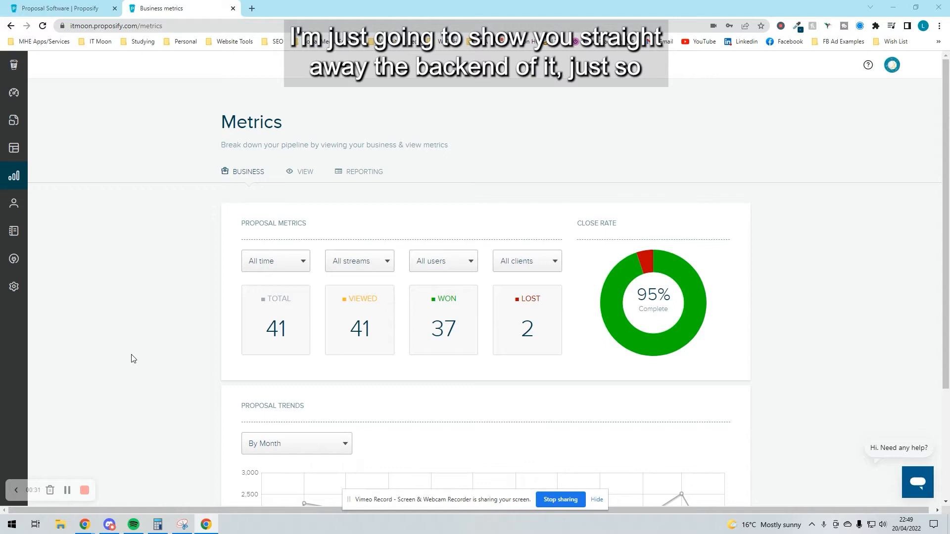
{"action": "mouse_move", "coordinate": [330, 250]}
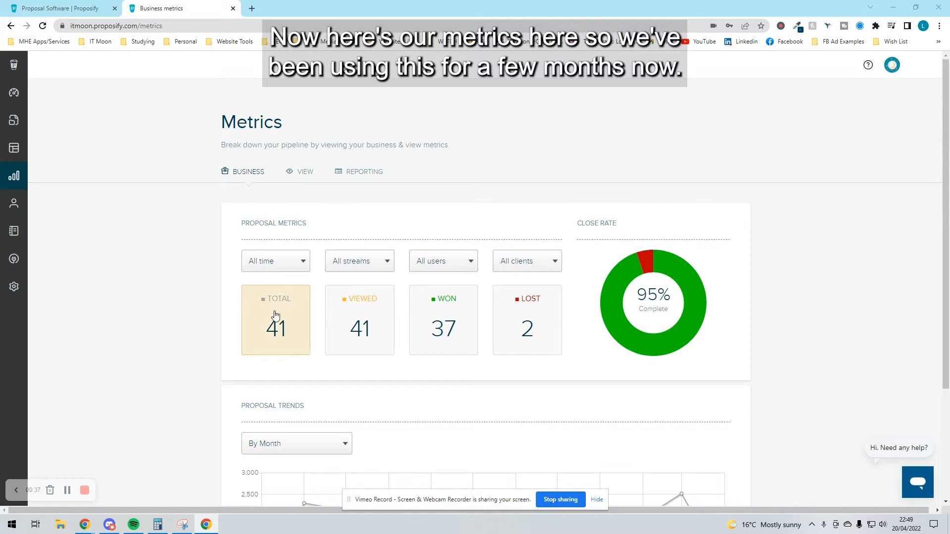
{"action": "mouse_move", "coordinate": [276, 329]}
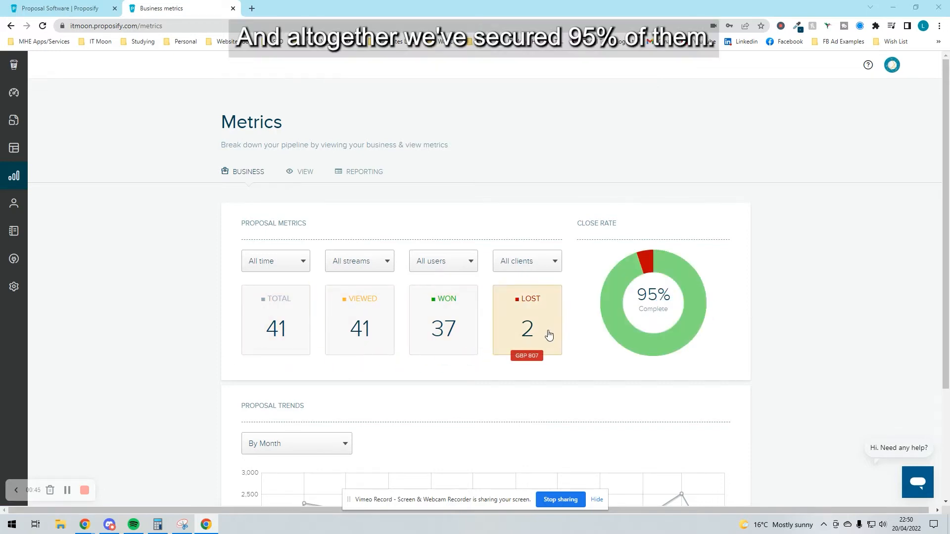
{"action": "mouse_move", "coordinate": [399, 380]}
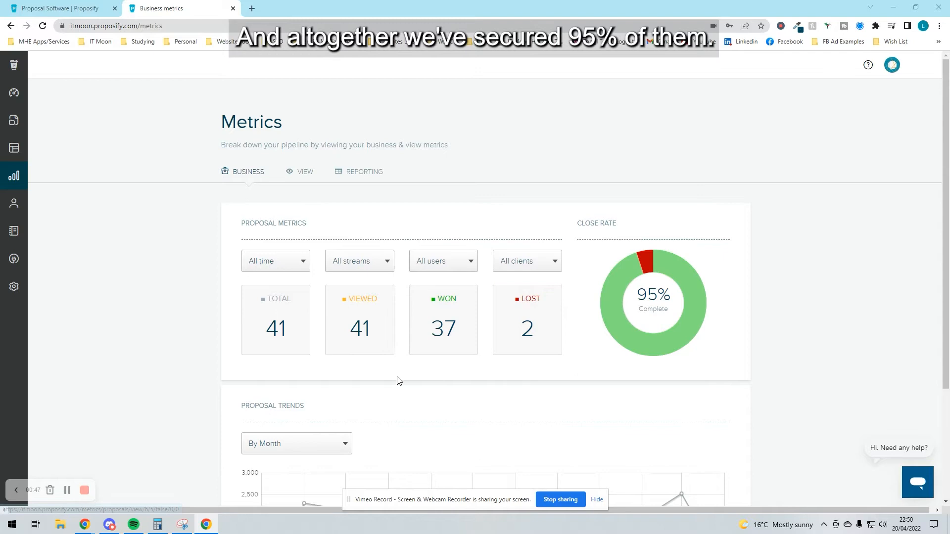
{"action": "mouse_move", "coordinate": [443, 327]}
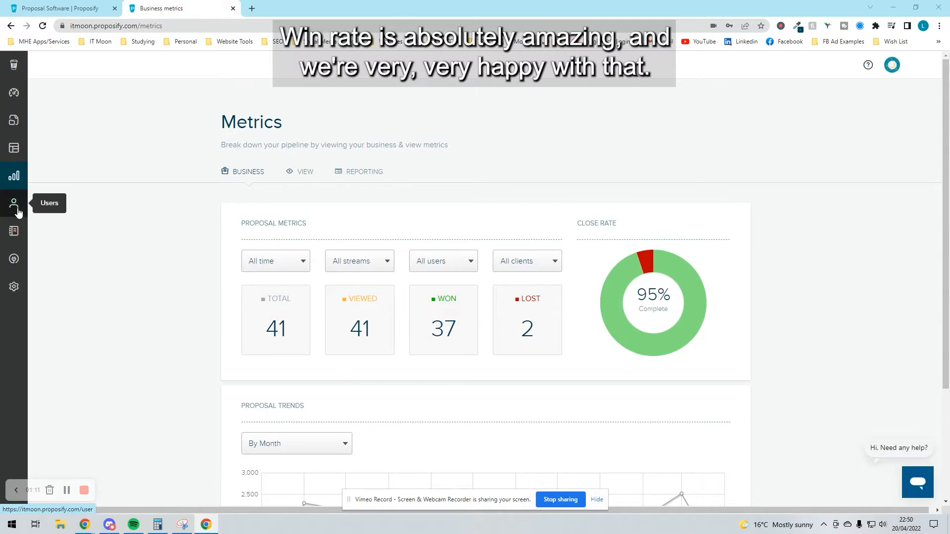
{"action": "mouse_move", "coordinate": [13, 258]}
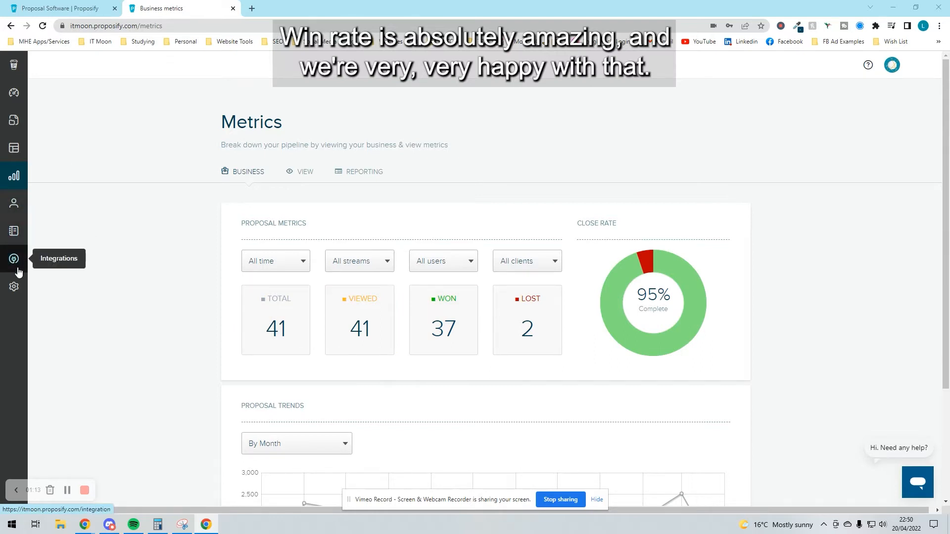
{"action": "mouse_move", "coordinate": [12, 148]}
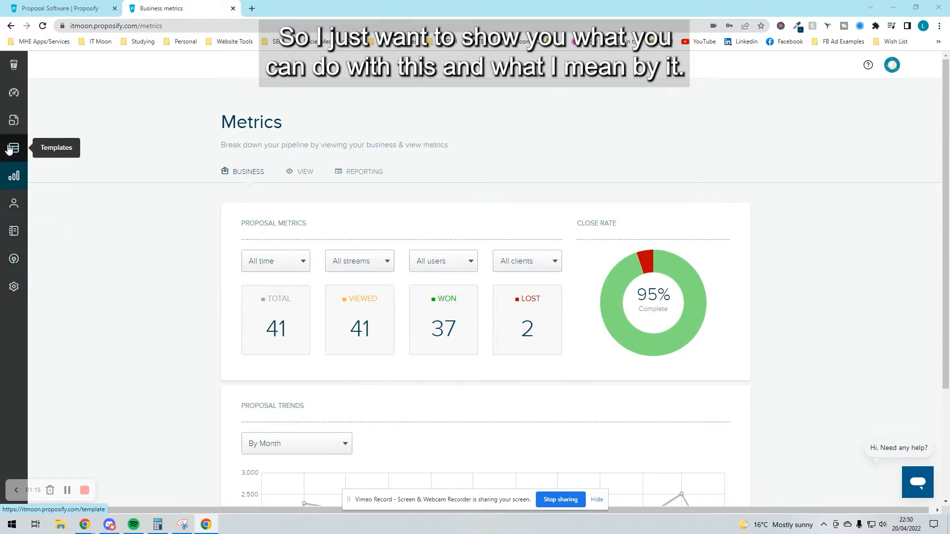
Step: Show the full Saved templates grid, including SEO Retainer and Social Media Support
{"action": "left_click", "coordinate": [12, 147]}
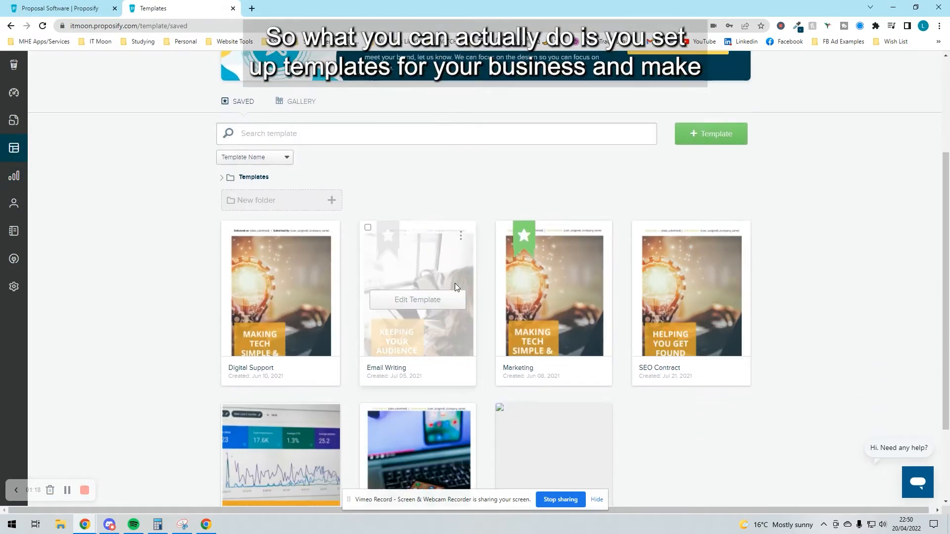
{"action": "scroll", "scroll_direction": "down", "scroll_amount": 3}
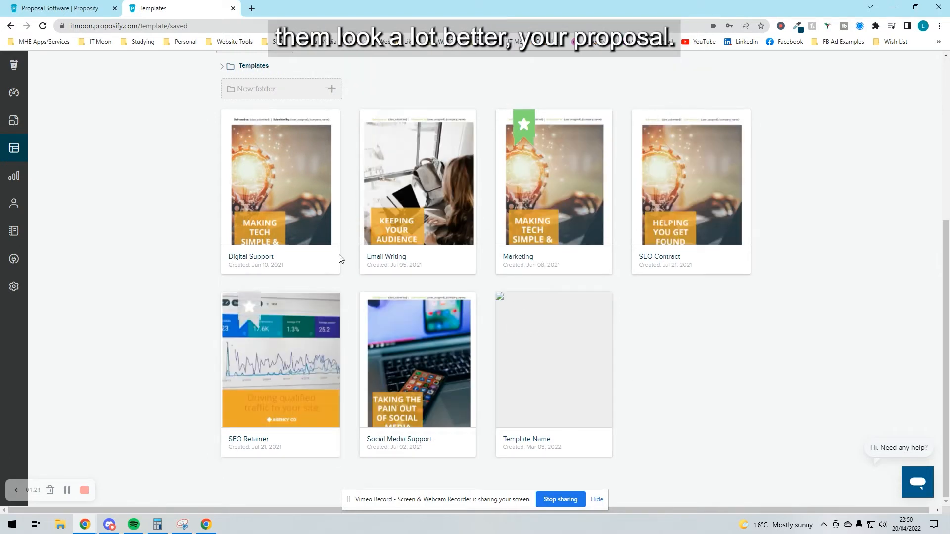
{"action": "mouse_move", "coordinate": [303, 166]}
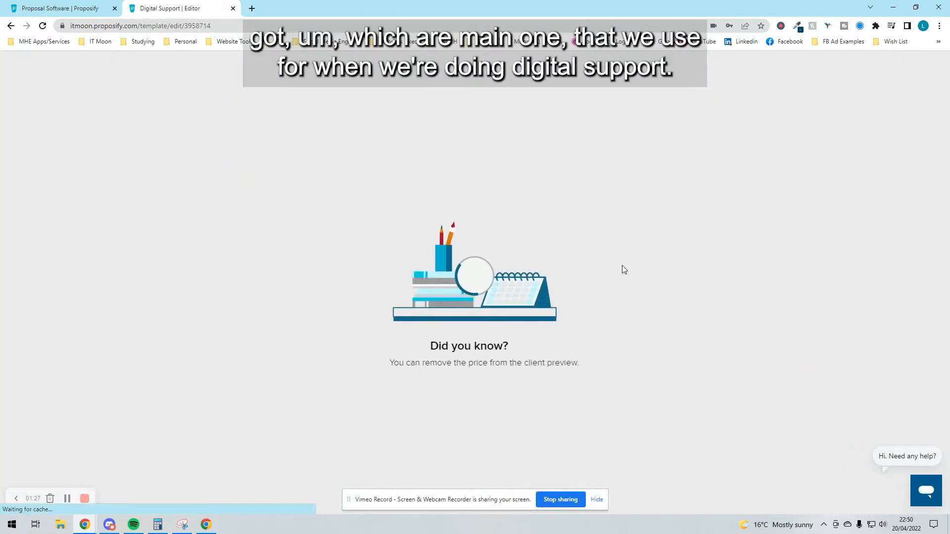
{"action": "mouse_move", "coordinate": [542, 380]}
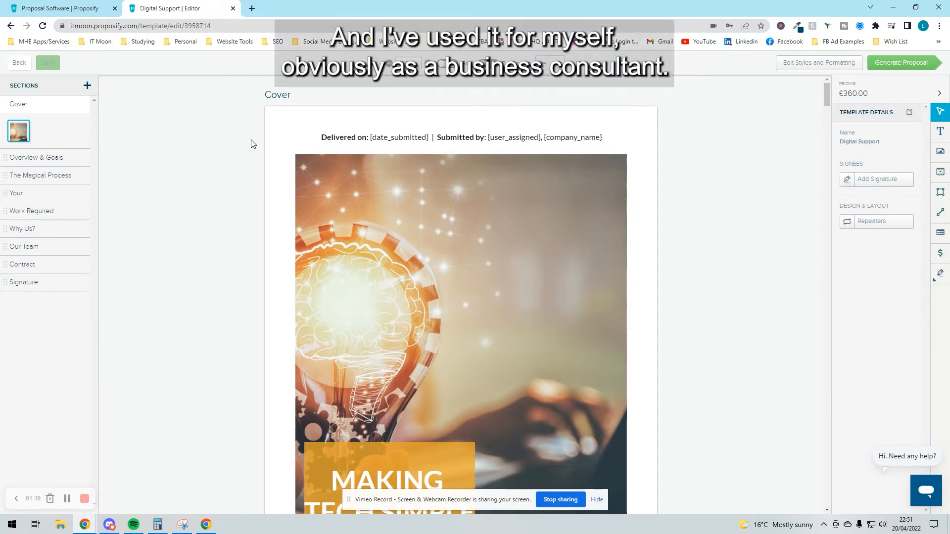
{"action": "mouse_move", "coordinate": [244, 121]}
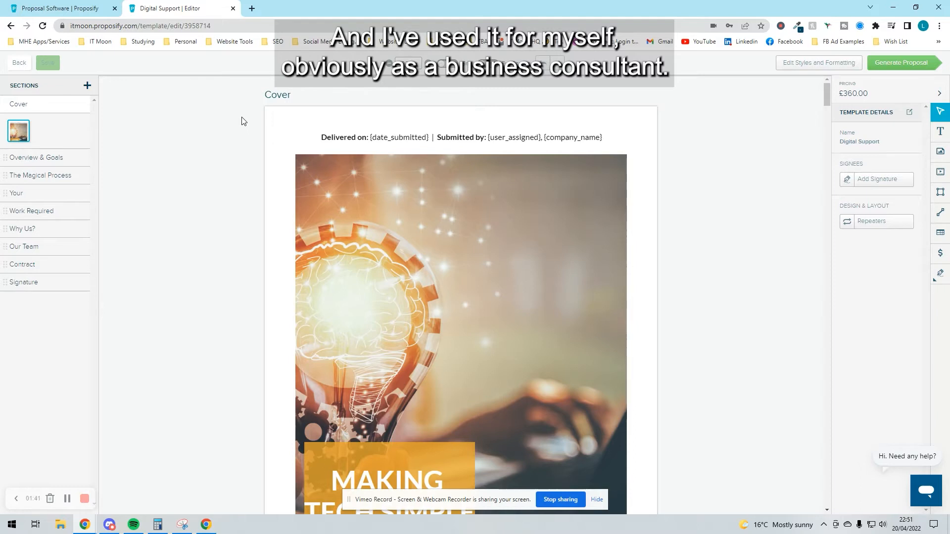
Step: Scroll through the Digital Support template's Cover and Overview & Goals pages
{"action": "scroll", "scroll_direction": "down", "scroll_amount": 3}
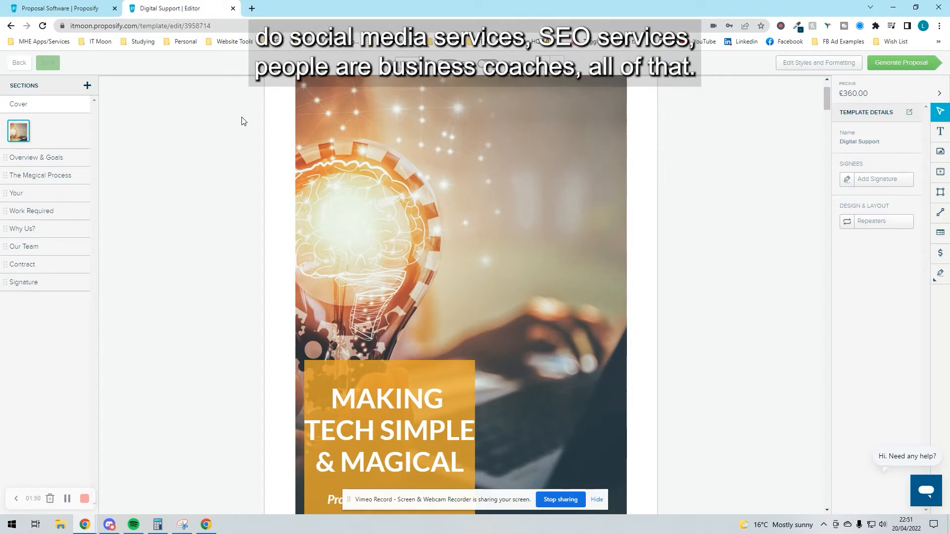
{"action": "scroll", "scroll_direction": "down", "scroll_amount": 3}
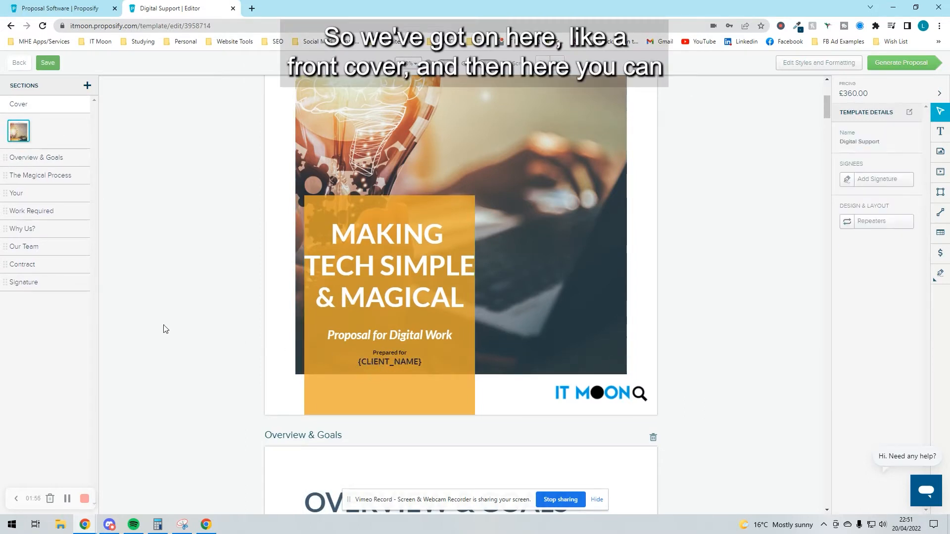
{"action": "scroll", "scroll_direction": "down", "scroll_amount": 3}
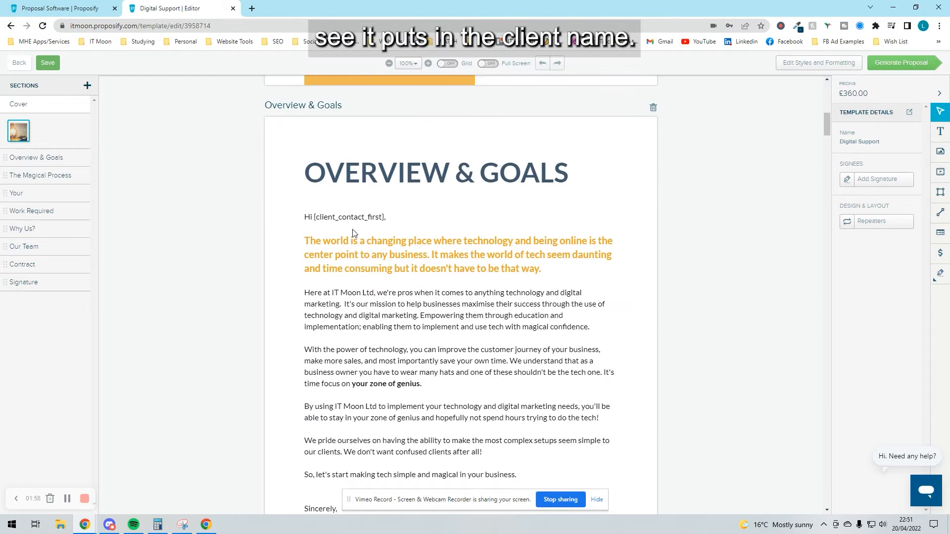
{"action": "scroll", "scroll_direction": "down", "scroll_amount": 3}
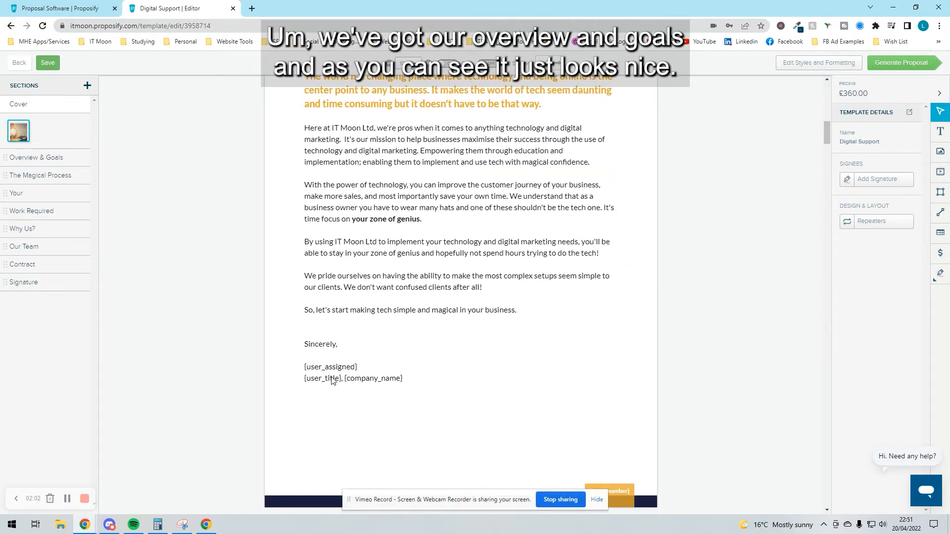
Step: Review The Magical Process, the Your Investment pricing table and Work Required
{"action": "left_click", "coordinate": [39, 140]}
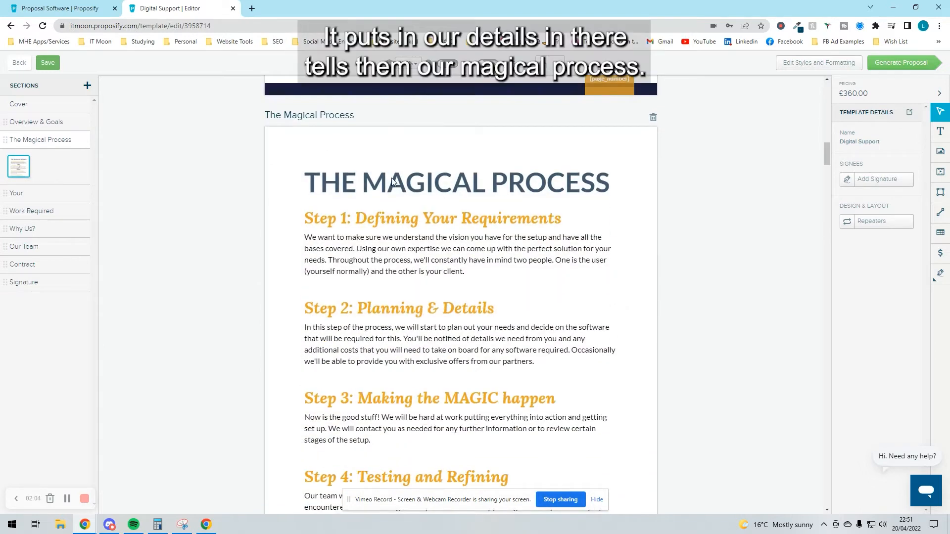
{"action": "scroll", "scroll_direction": "down", "scroll_amount": 3}
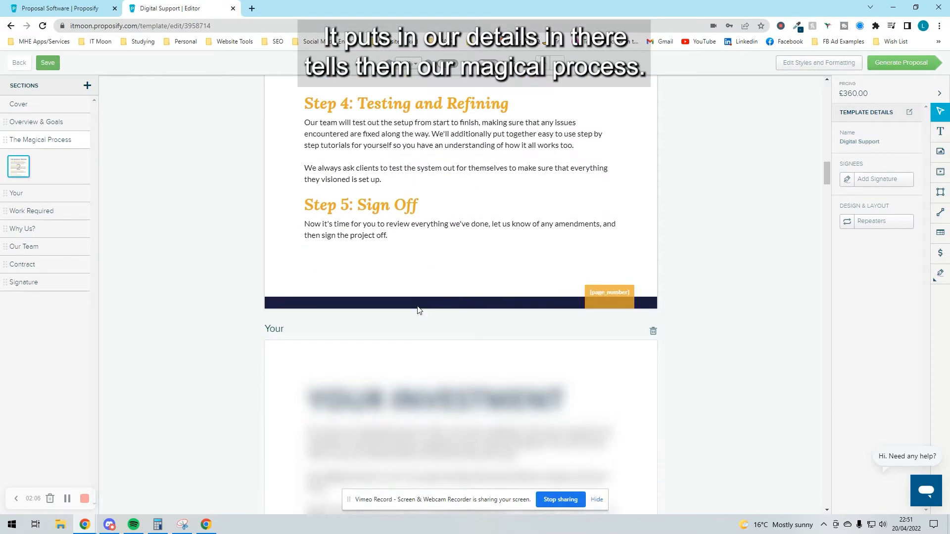
{"action": "scroll", "scroll_direction": "down", "scroll_amount": 3}
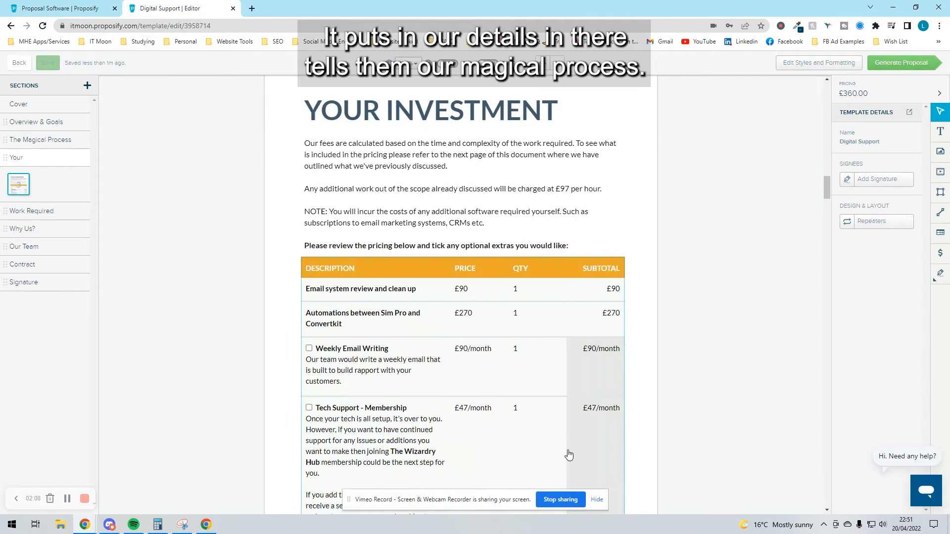
{"action": "scroll", "scroll_direction": "down", "scroll_amount": 3}
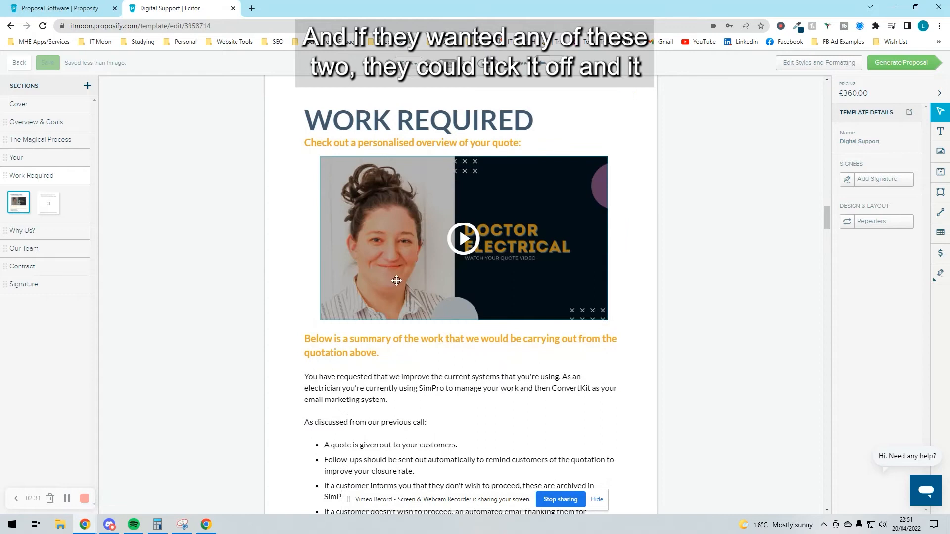
Step: Scroll through Why Us?, Our Team, Contract and the closing Signature section
{"action": "scroll", "scroll_direction": "down", "scroll_amount": 3}
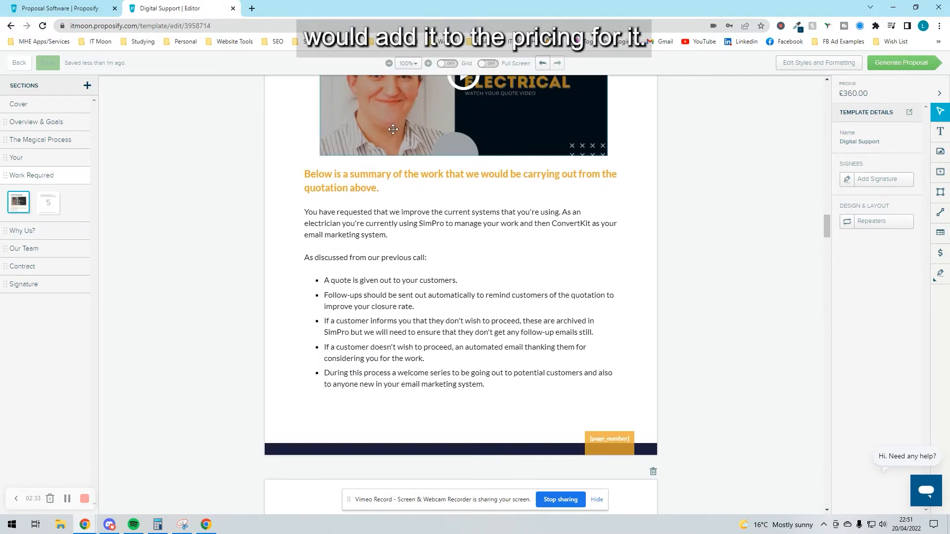
{"action": "mouse_move", "coordinate": [568, 232]}
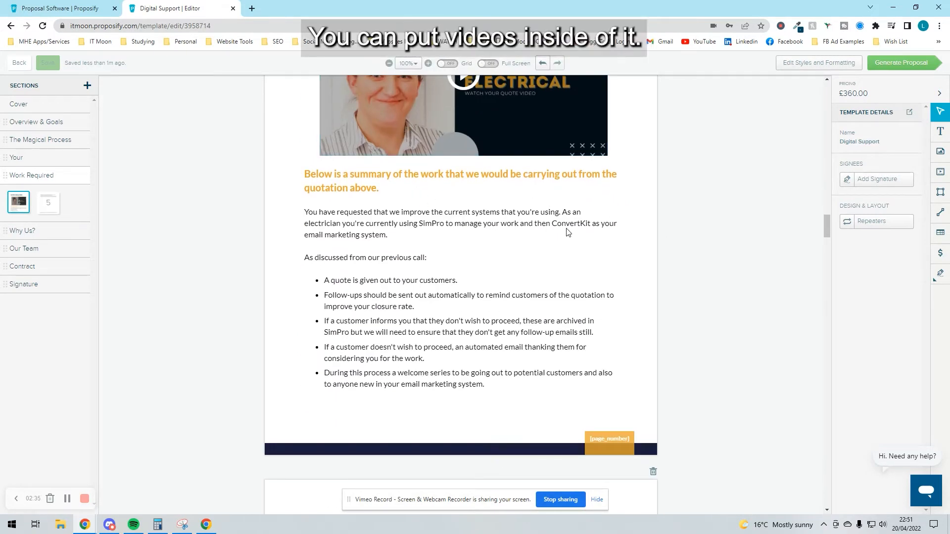
{"action": "scroll", "scroll_direction": "down", "scroll_amount": 3}
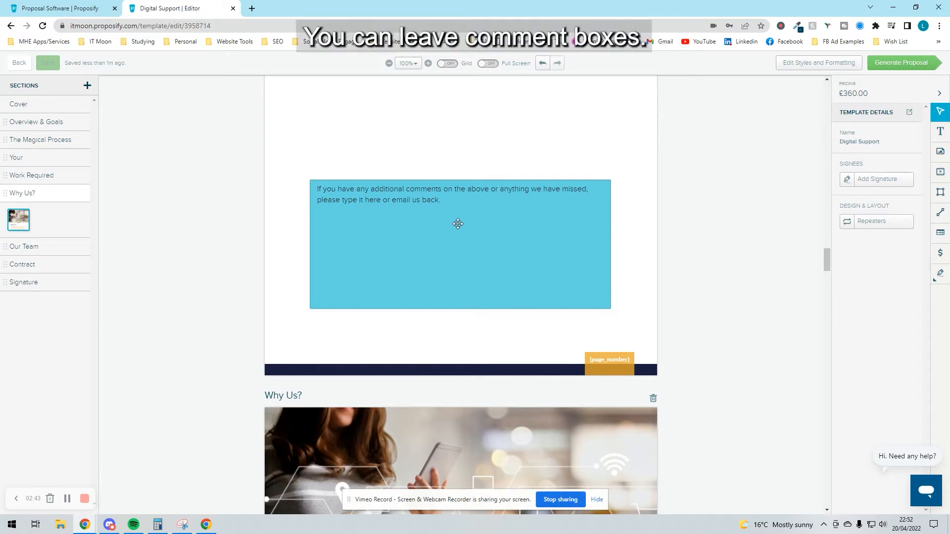
{"action": "scroll", "scroll_direction": "down", "scroll_amount": 3}
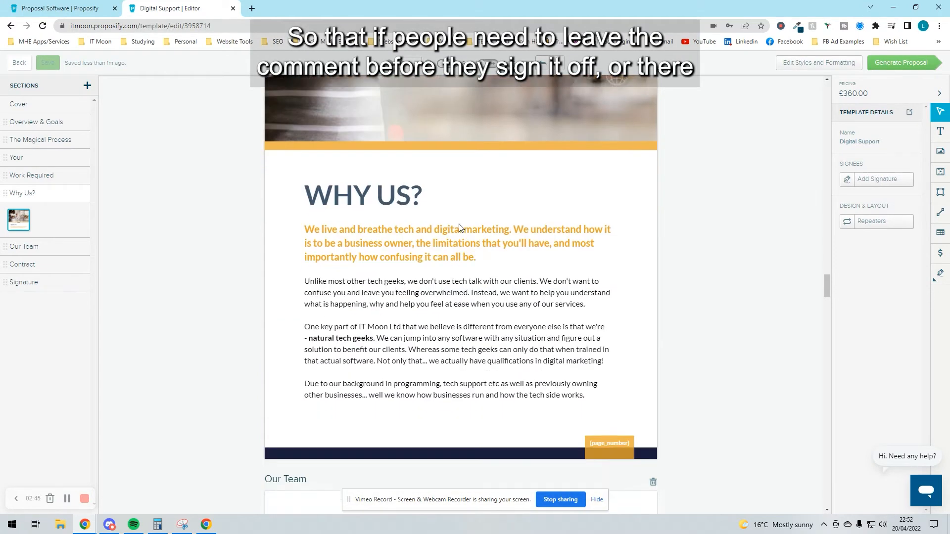
{"action": "scroll", "scroll_direction": "down", "scroll_amount": 3}
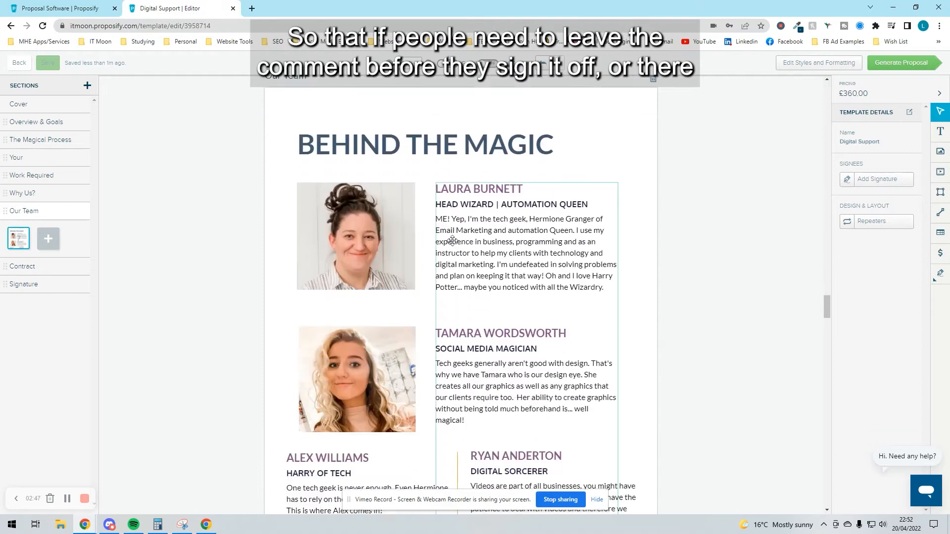
{"action": "scroll", "scroll_direction": "down", "scroll_amount": 3}
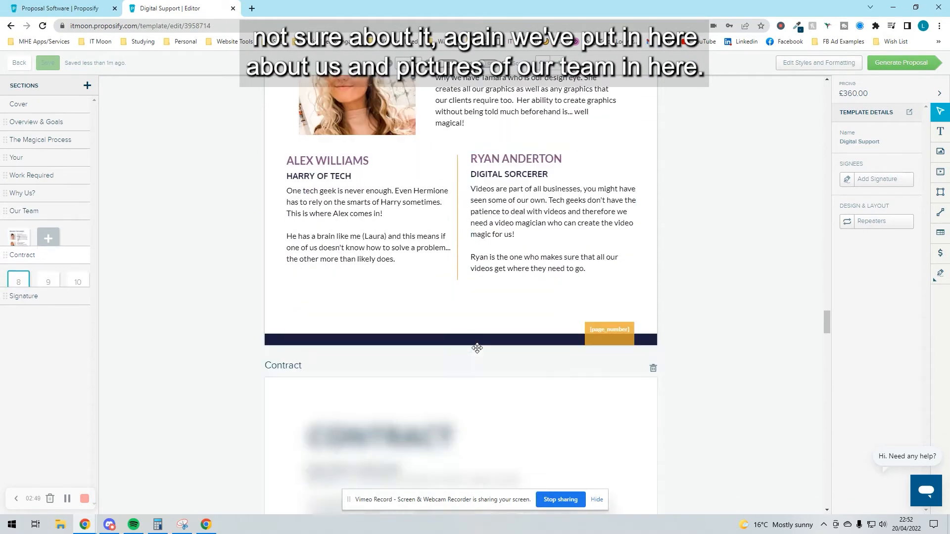
{"action": "scroll", "scroll_direction": "down", "scroll_amount": 3}
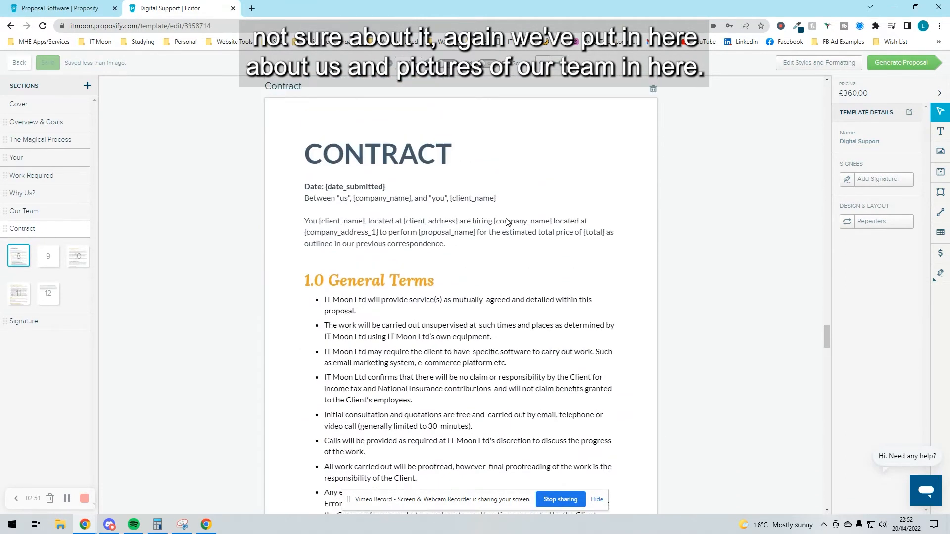
{"action": "scroll", "scroll_direction": "down", "scroll_amount": 3}
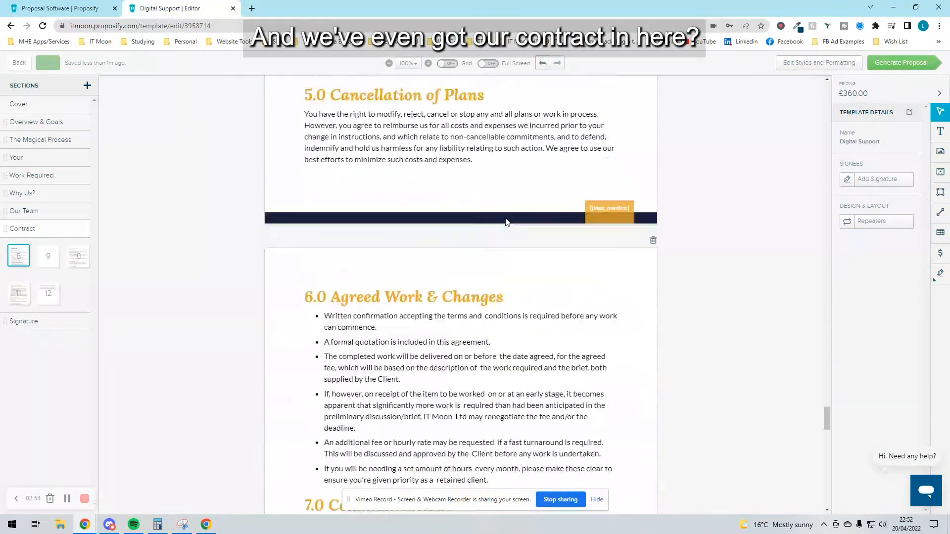
{"action": "scroll", "scroll_direction": "down", "scroll_amount": 3}
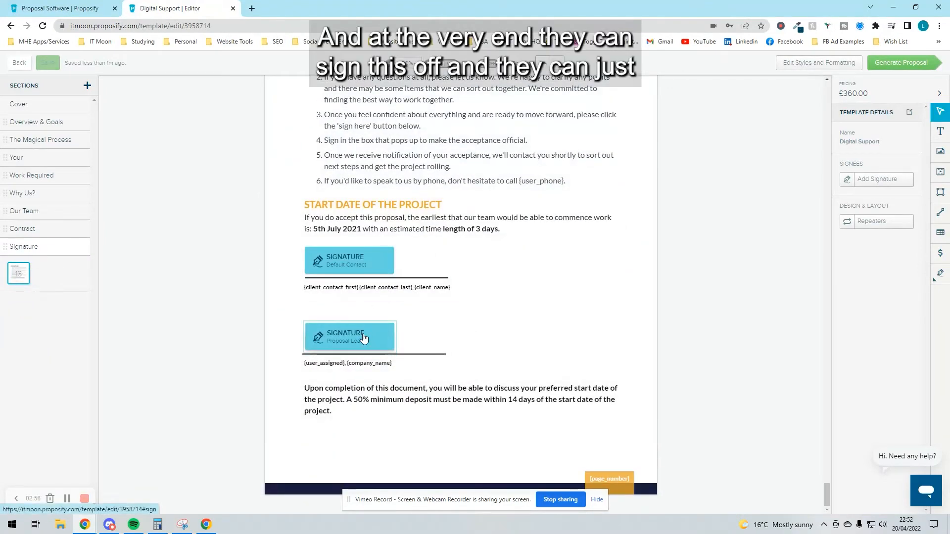
{"action": "mouse_move", "coordinate": [294, 177]}
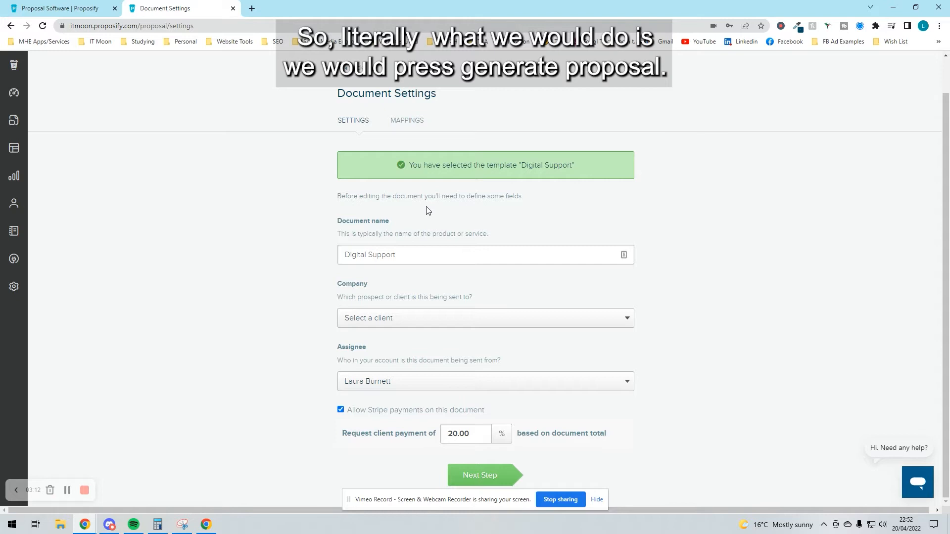
{"action": "mouse_move", "coordinate": [361, 236]}
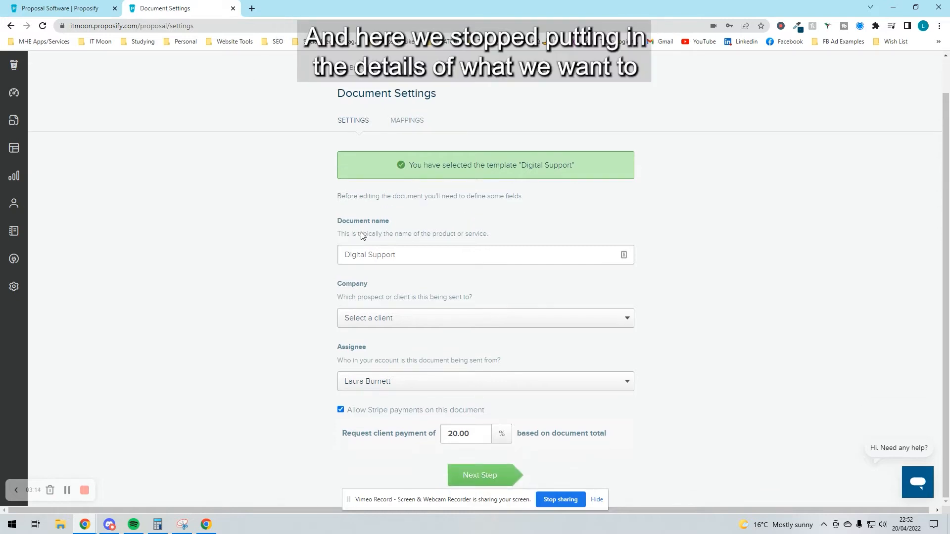
Step: Choose Add New Client from the proposal's Company dropdown
{"action": "left_click", "coordinate": [485, 318]}
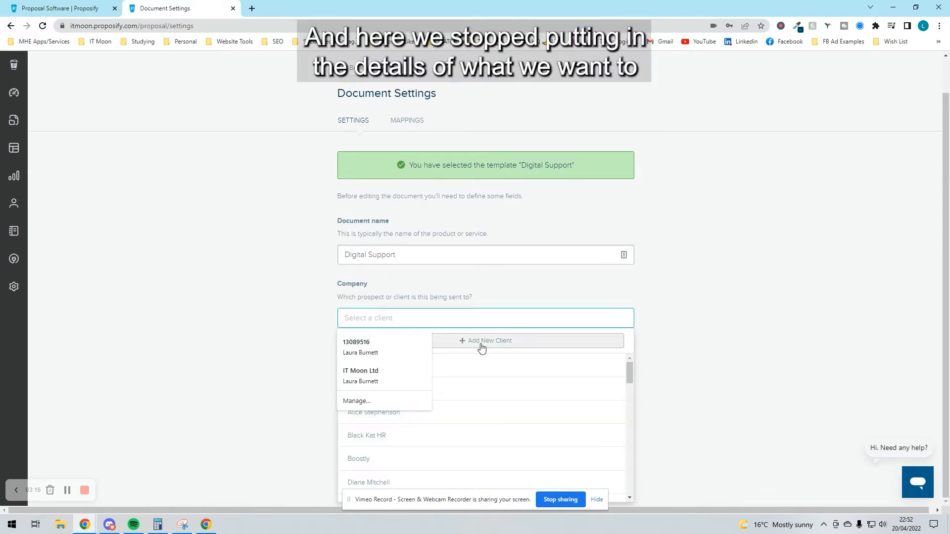
{"action": "left_click", "coordinate": [488, 340]}
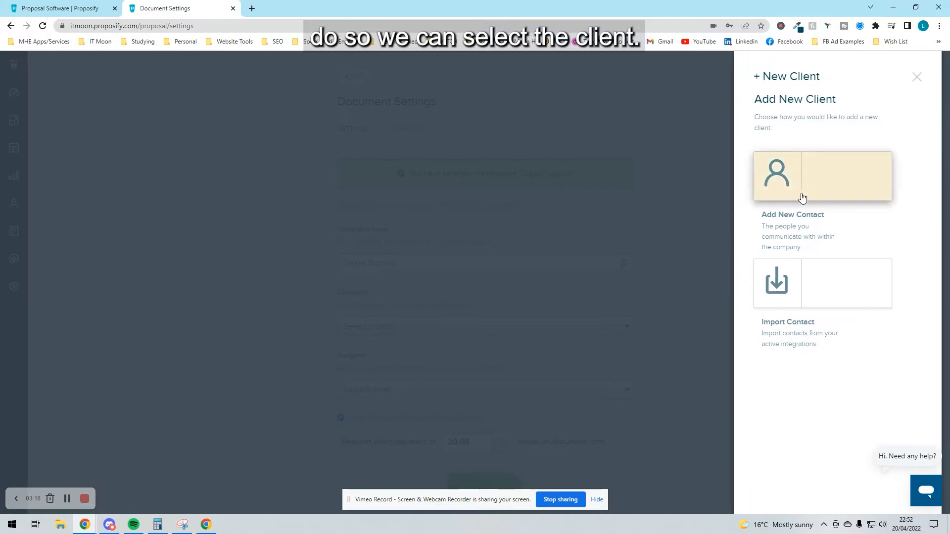
{"action": "left_click", "coordinate": [823, 176]}
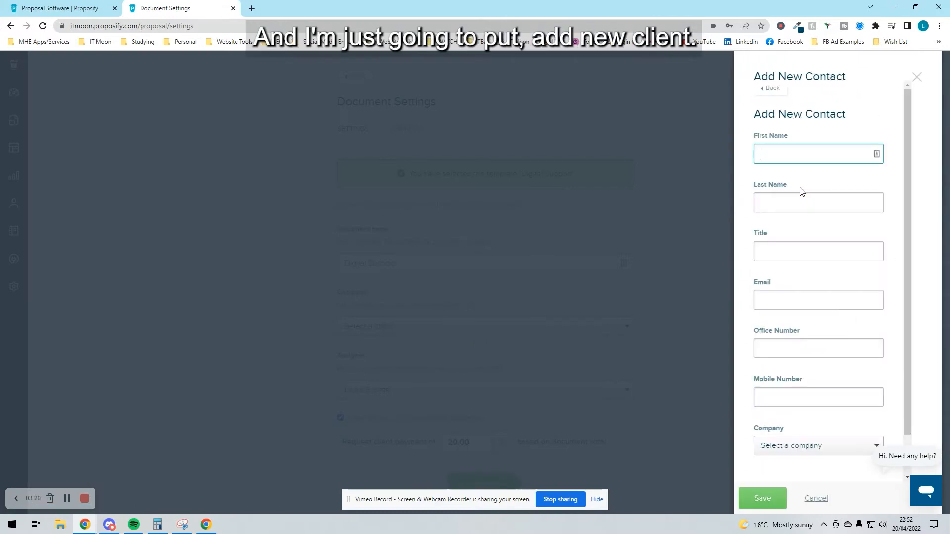
{"action": "type", "text": "Tamara"}
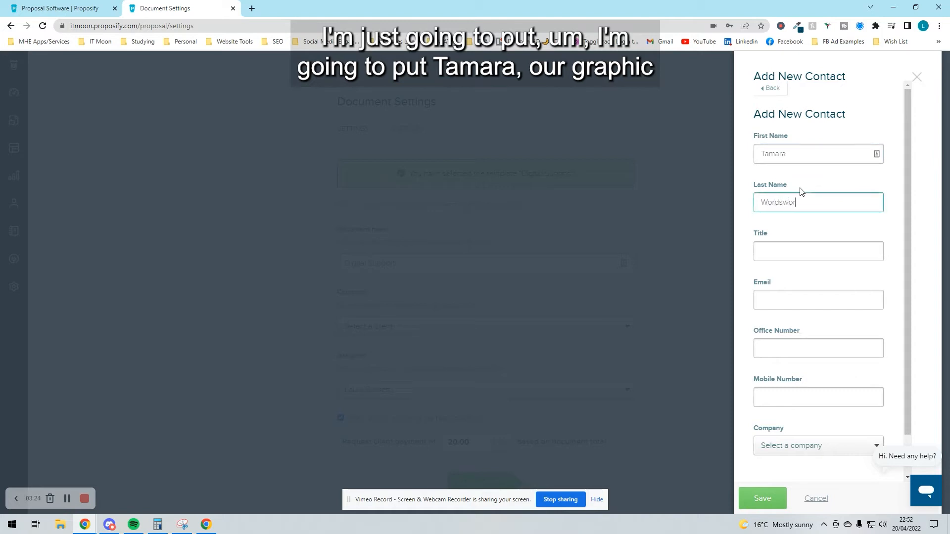
{"action": "left_click", "coordinate": [817, 299]}
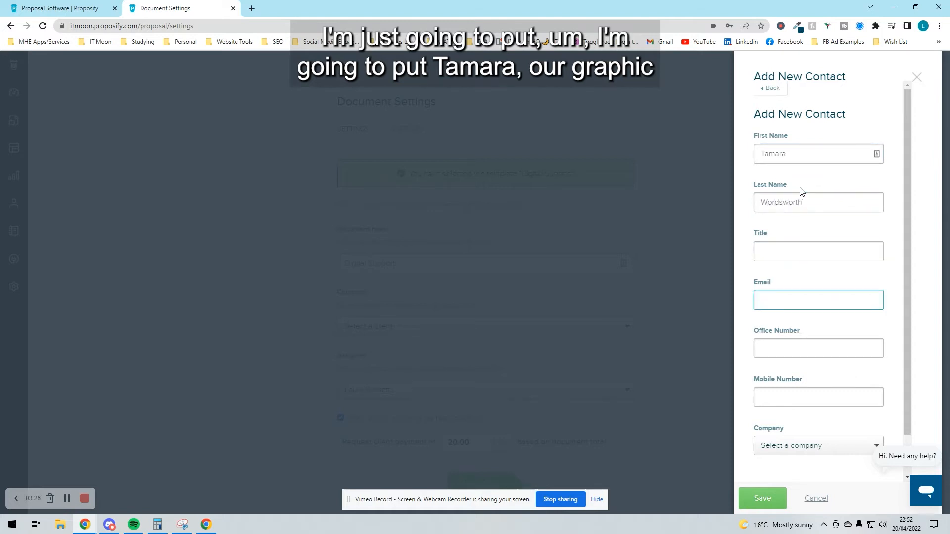
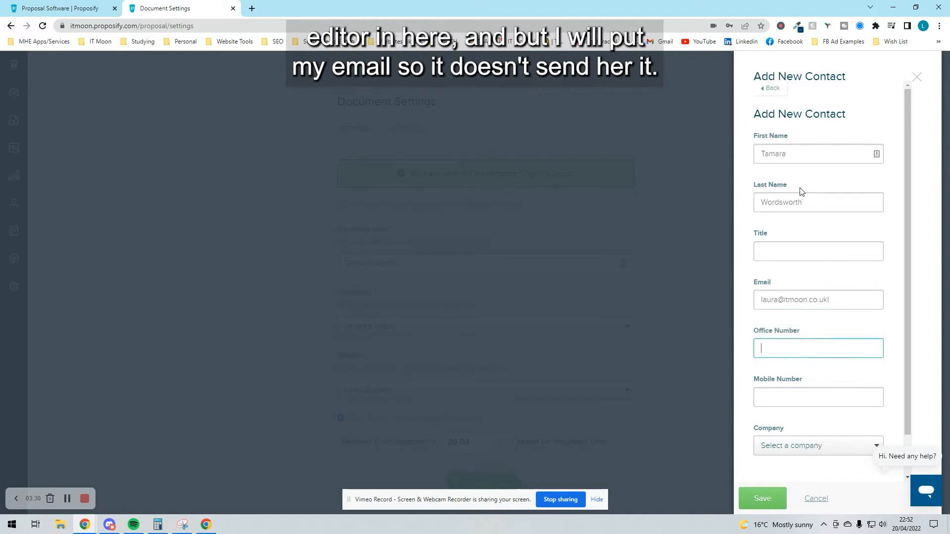
{"action": "left_click", "coordinate": [817, 299]}
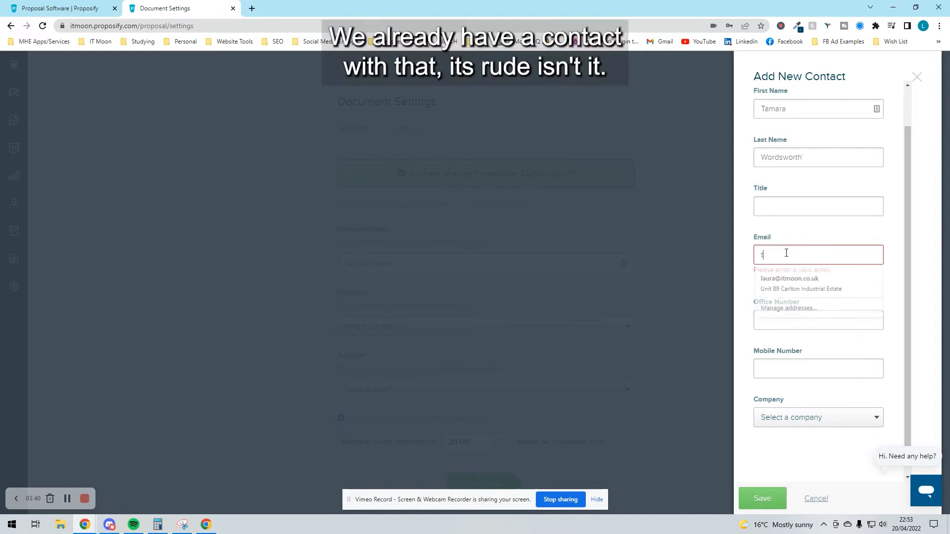
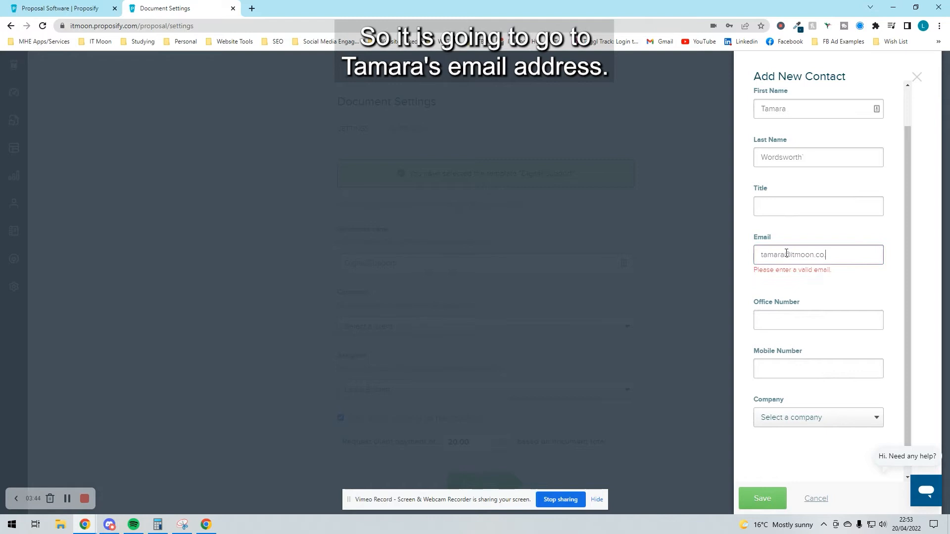
{"action": "left_click", "coordinate": [762, 498]}
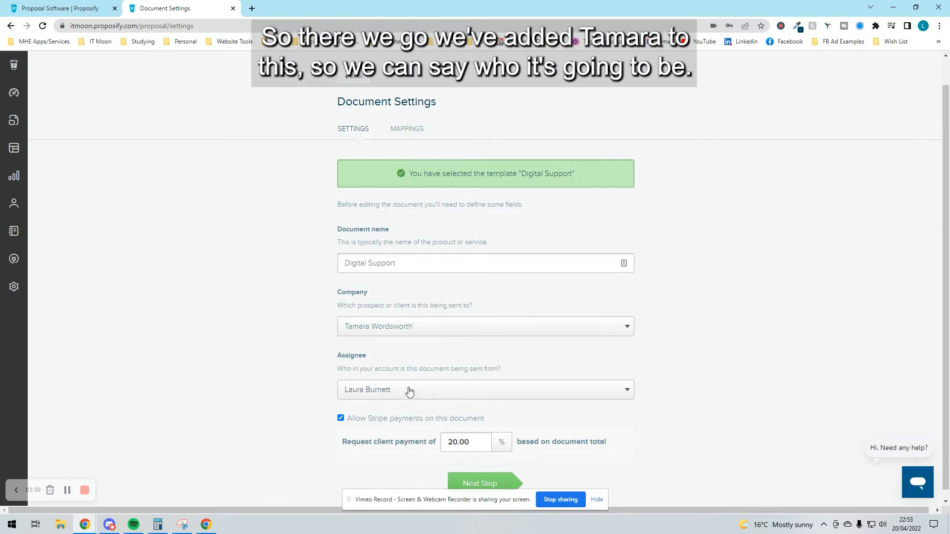
Step: Raise the requested client payment from 20% to 50% and generate the proposal
{"action": "scroll", "scroll_direction": "down", "scroll_amount": 3}
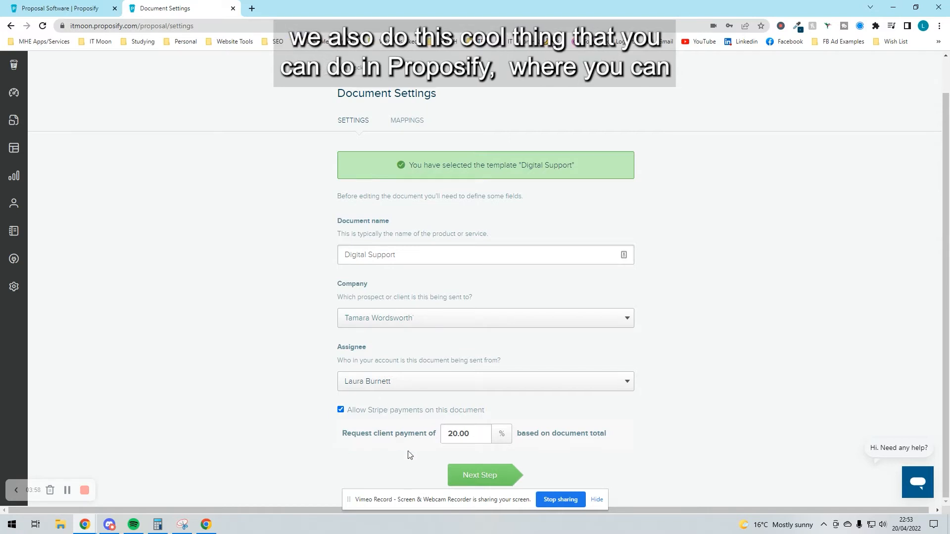
{"action": "left_click", "coordinate": [465, 434]}
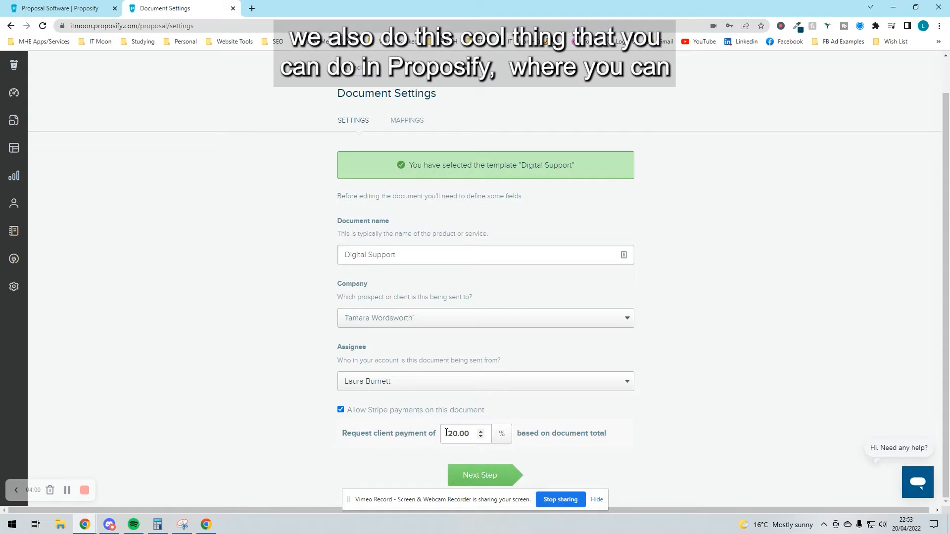
{"action": "type", "text": "50.0"}
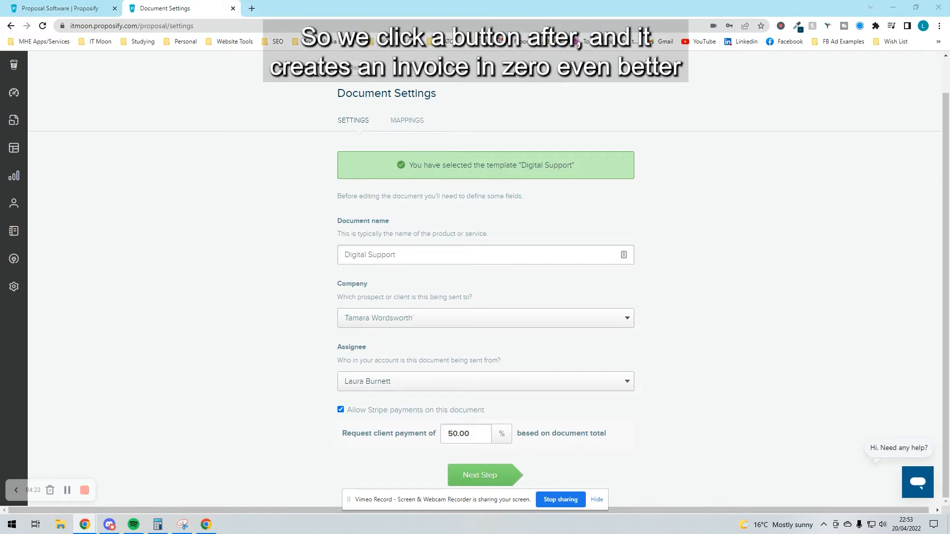
{"action": "mouse_move", "coordinate": [560, 401]}
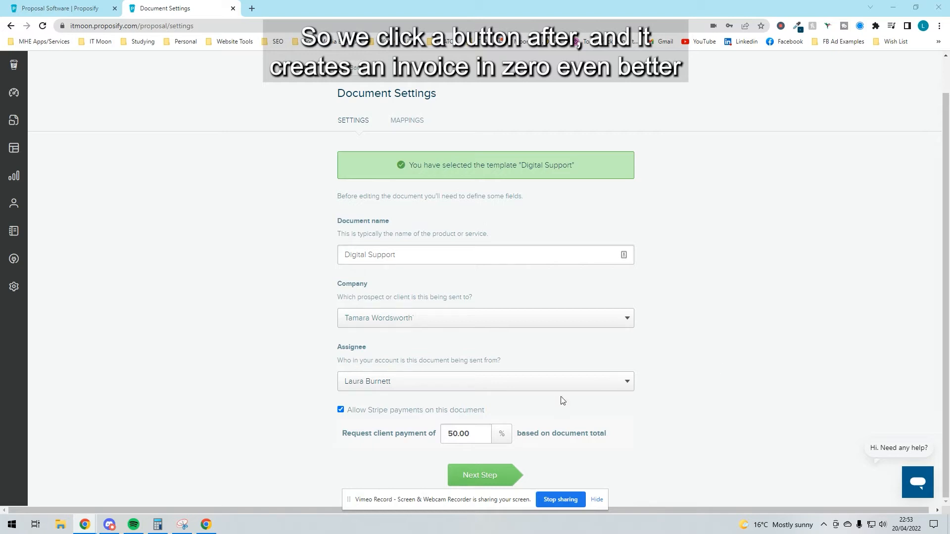
{"action": "left_click", "coordinate": [479, 475]}
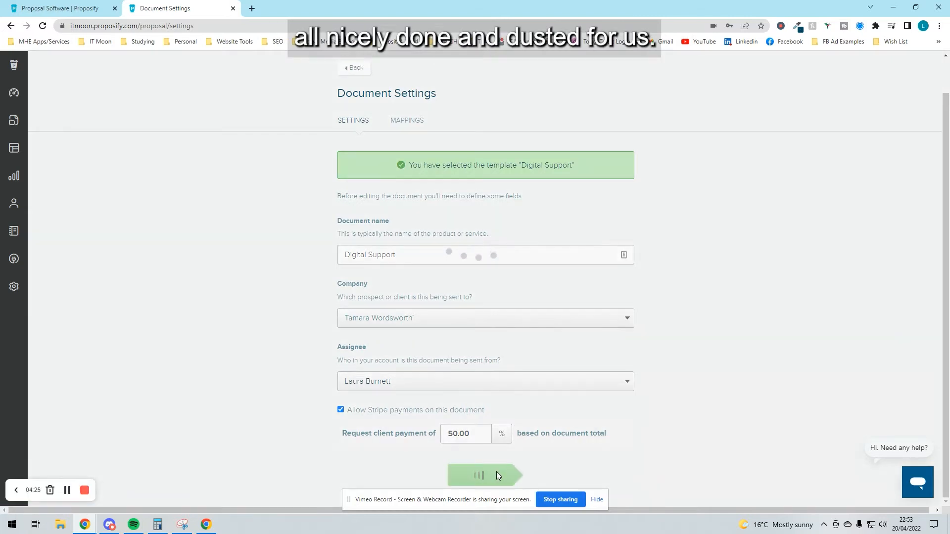
{"action": "left_click", "coordinate": [485, 476]}
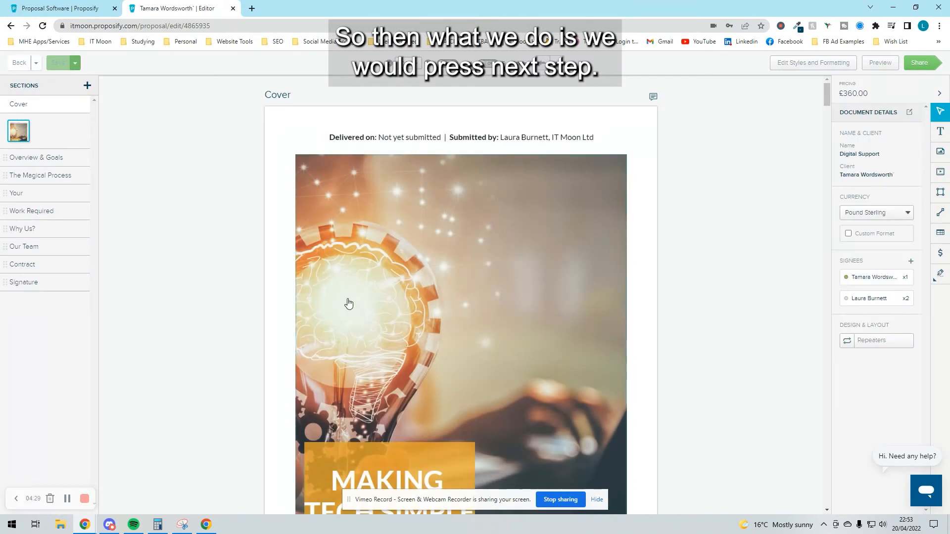
Step: Scroll to the pricing table and show Line Item Options for Tech Support - Membership
{"action": "scroll", "scroll_direction": "down", "scroll_amount": 3}
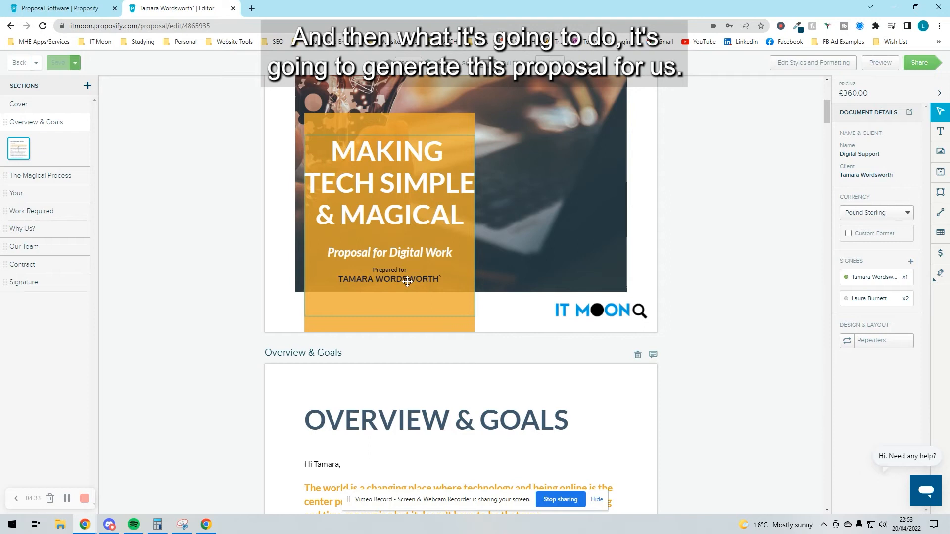
{"action": "scroll", "scroll_direction": "down", "scroll_amount": 3}
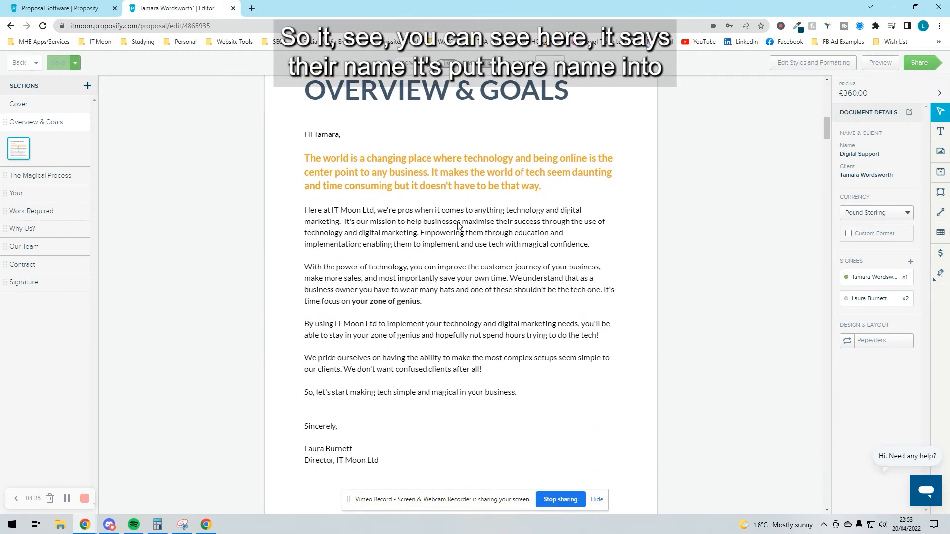
{"action": "scroll", "scroll_direction": "down", "scroll_amount": 3}
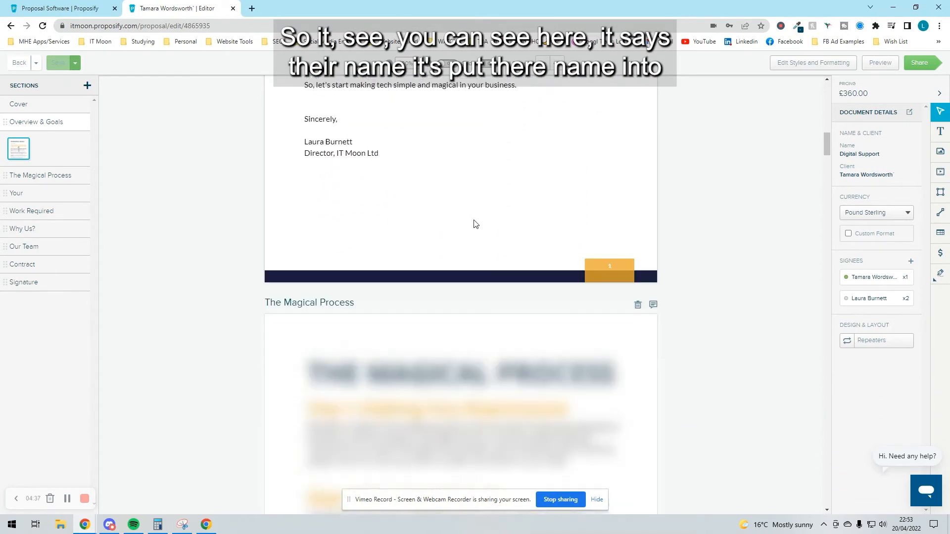
{"action": "scroll", "scroll_direction": "down", "scroll_amount": 3}
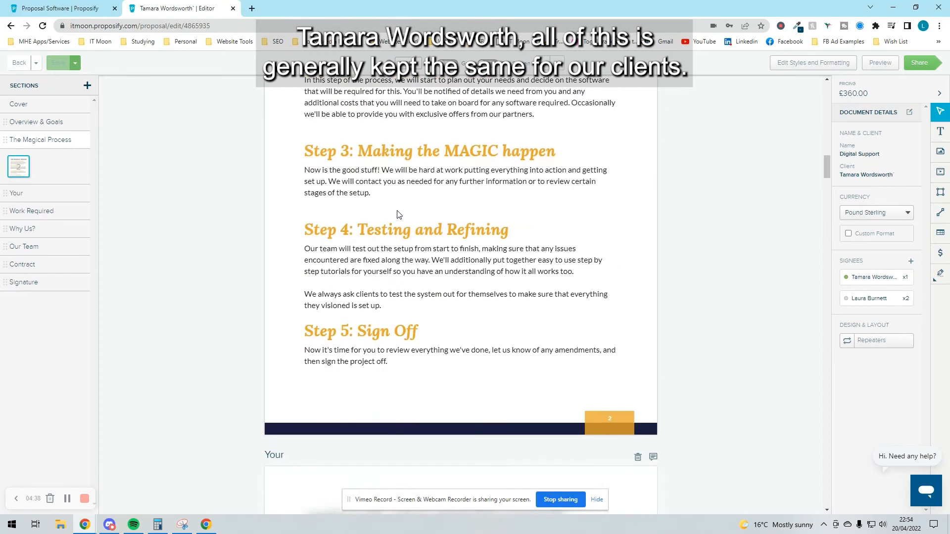
{"action": "scroll", "scroll_direction": "down", "scroll_amount": 3}
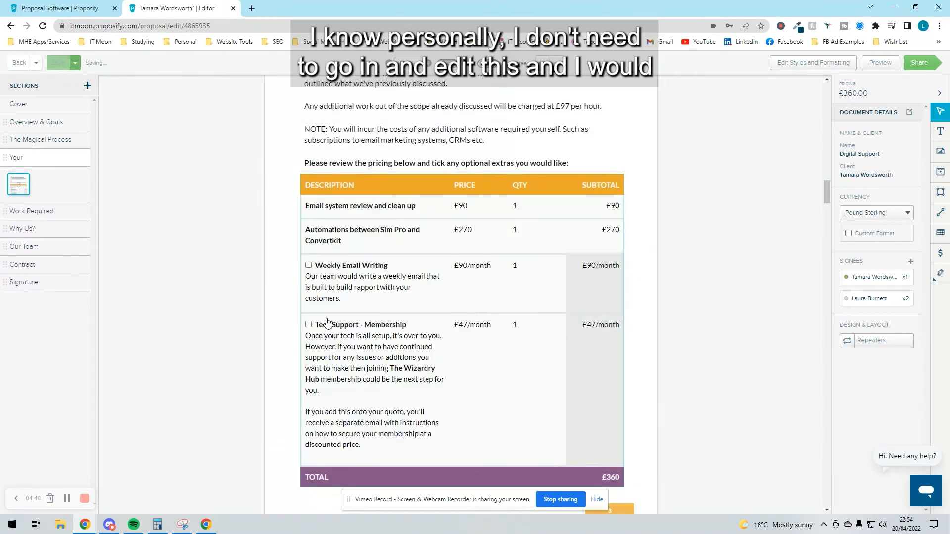
{"action": "left_click", "coordinate": [352, 266]}
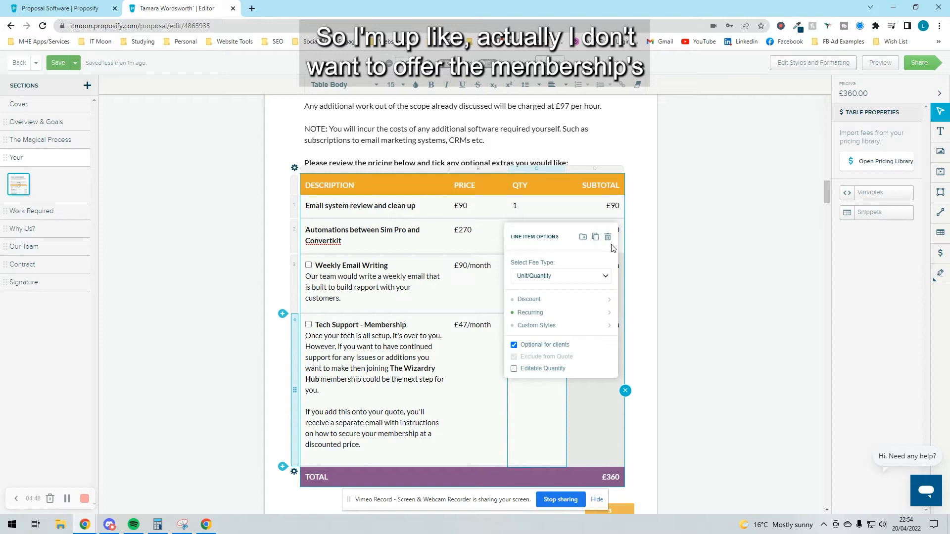
Step: Delete the Tech Support - Membership row and finish editing the pricing table
{"action": "left_click", "coordinate": [608, 237]}
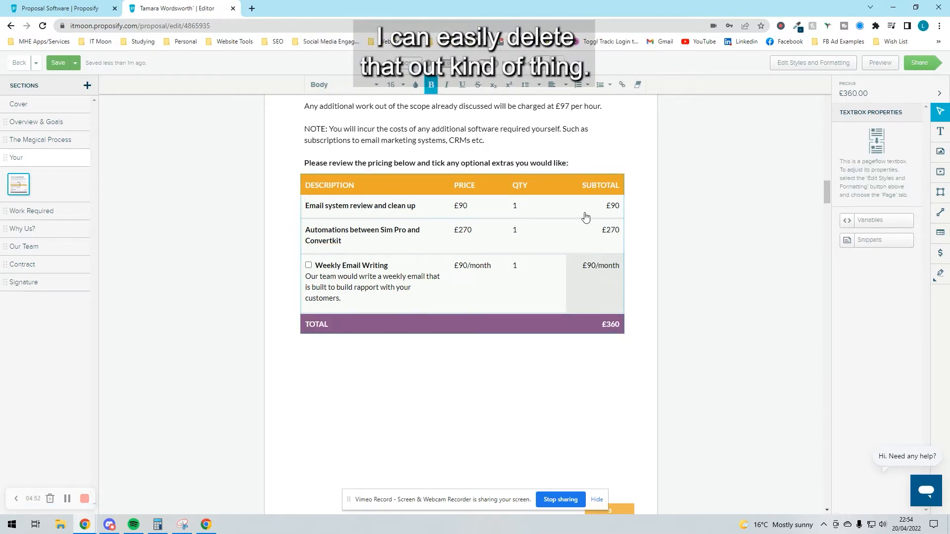
{"action": "left_click", "coordinate": [611, 229]}
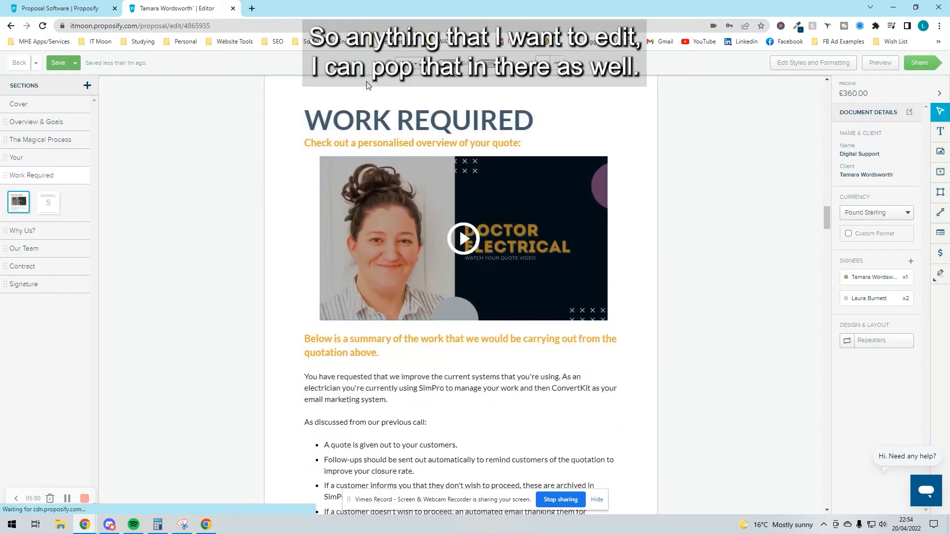
Step: Scroll the proposal down to its Signature section with the 5th July 2021 start date
{"action": "scroll", "scroll_direction": "down", "scroll_amount": 3}
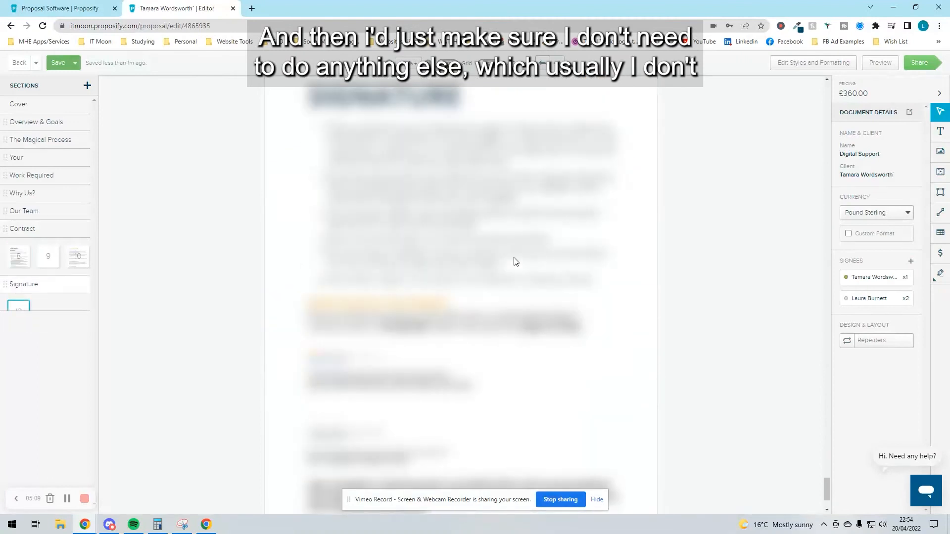
{"action": "scroll", "scroll_direction": "down", "scroll_amount": 3}
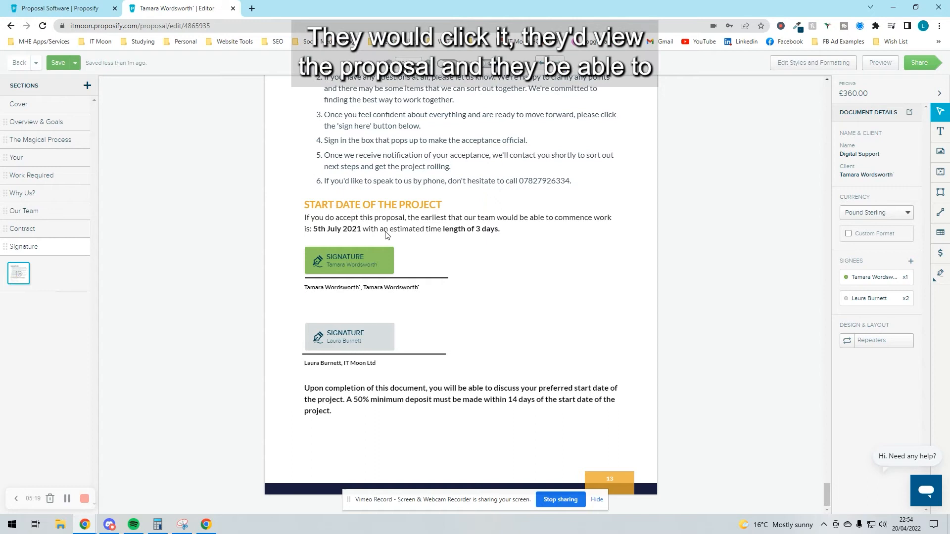
{"action": "mouse_move", "coordinate": [690, 184]}
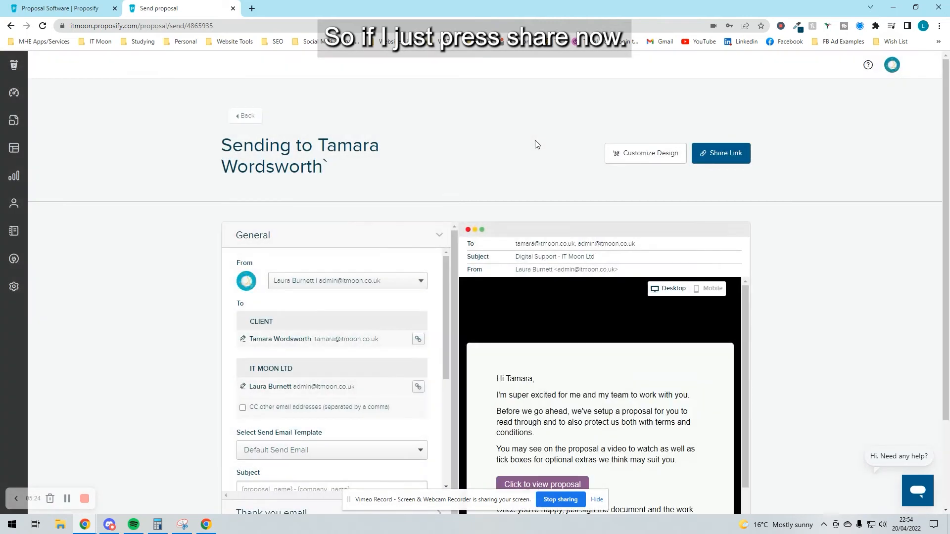
Step: Scroll the General panel and choose Send to client so the confirmation prompt appears
{"action": "scroll", "scroll_direction": "down", "scroll_amount": 3}
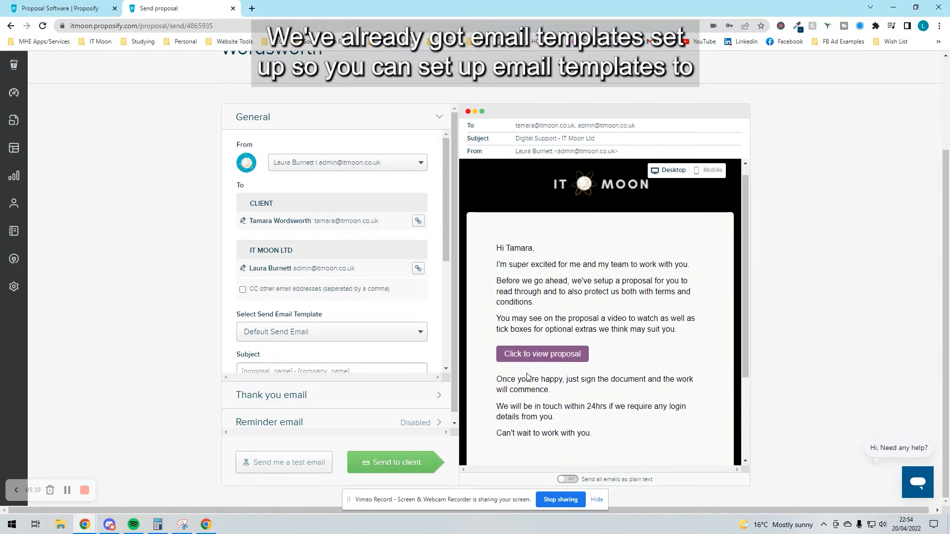
{"action": "mouse_move", "coordinate": [388, 272]}
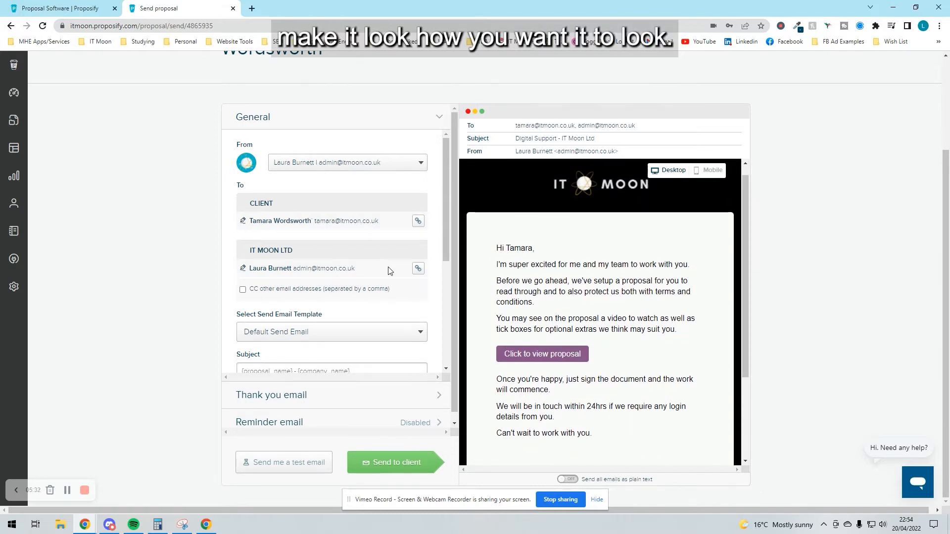
{"action": "scroll", "scroll_direction": "down", "scroll_amount": 3}
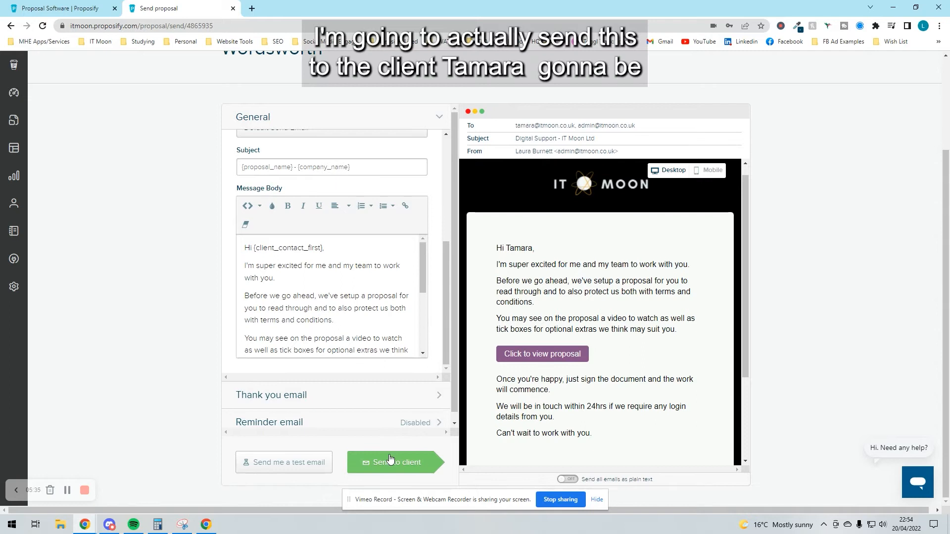
{"action": "left_click", "coordinate": [395, 462]}
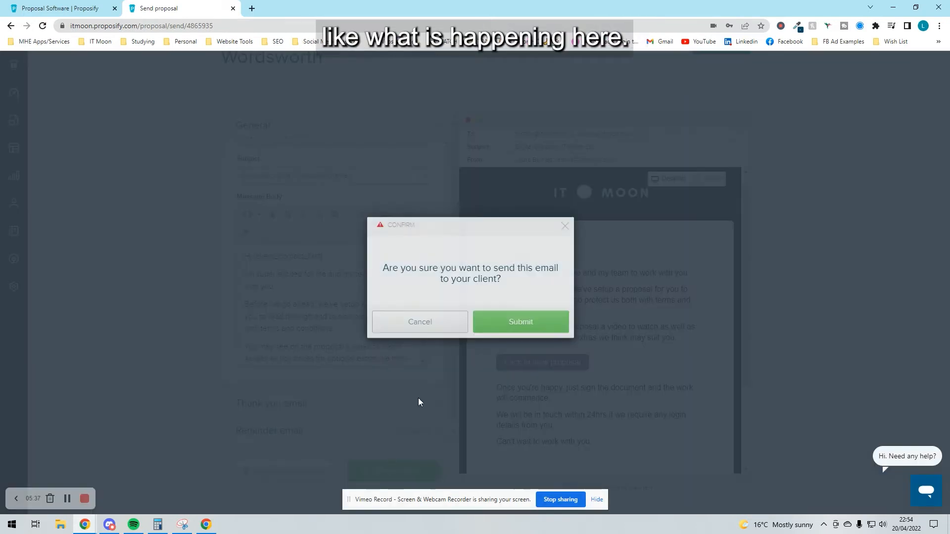
Step: Submit the confirmation so Tamara's proposal email goes out and is marked Sent
{"action": "left_click", "coordinate": [519, 321]}
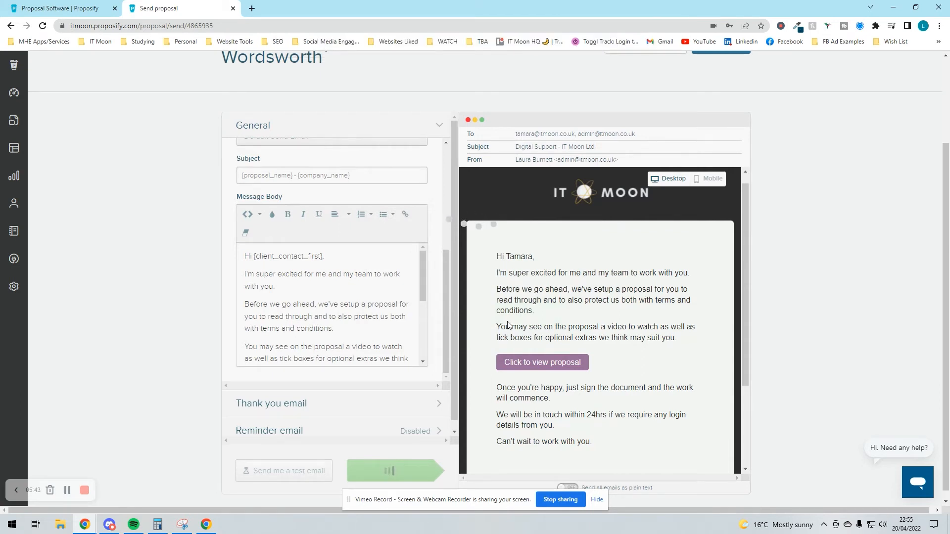
{"action": "left_click", "coordinate": [395, 471]}
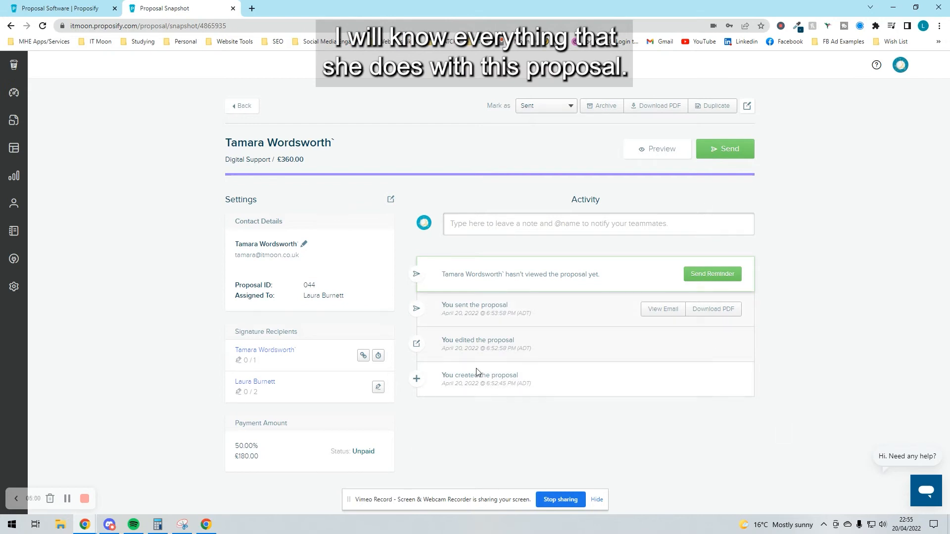
{"action": "mouse_move", "coordinate": [116, 271]}
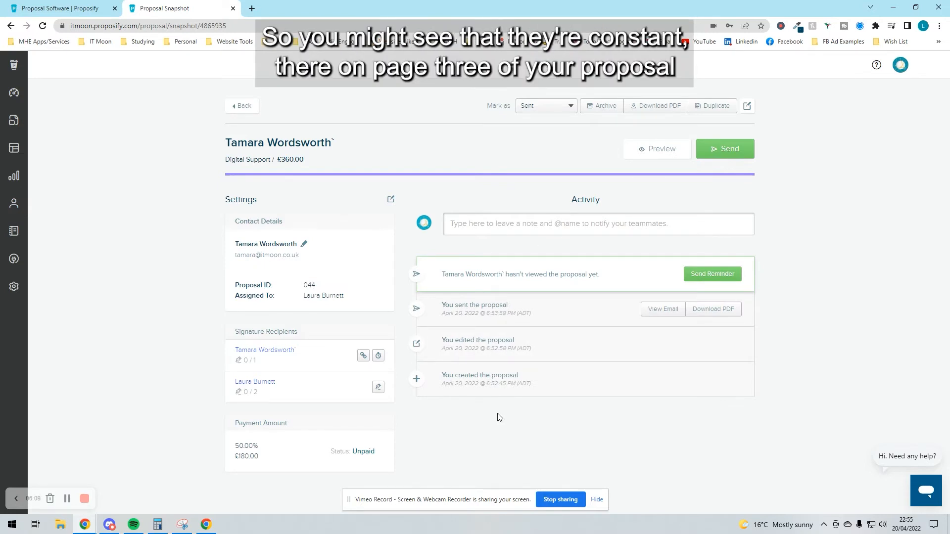
{"action": "mouse_move", "coordinate": [488, 390]}
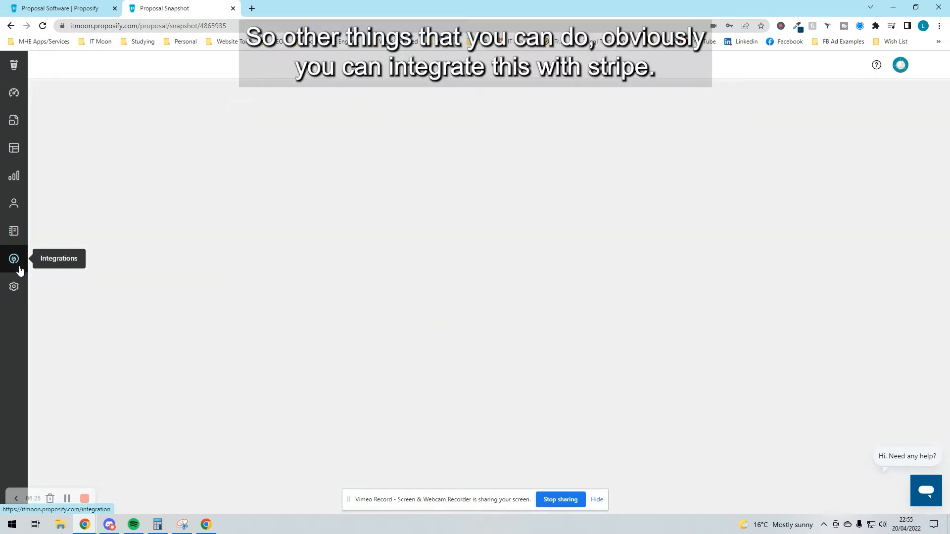
{"action": "left_click", "coordinate": [13, 258]}
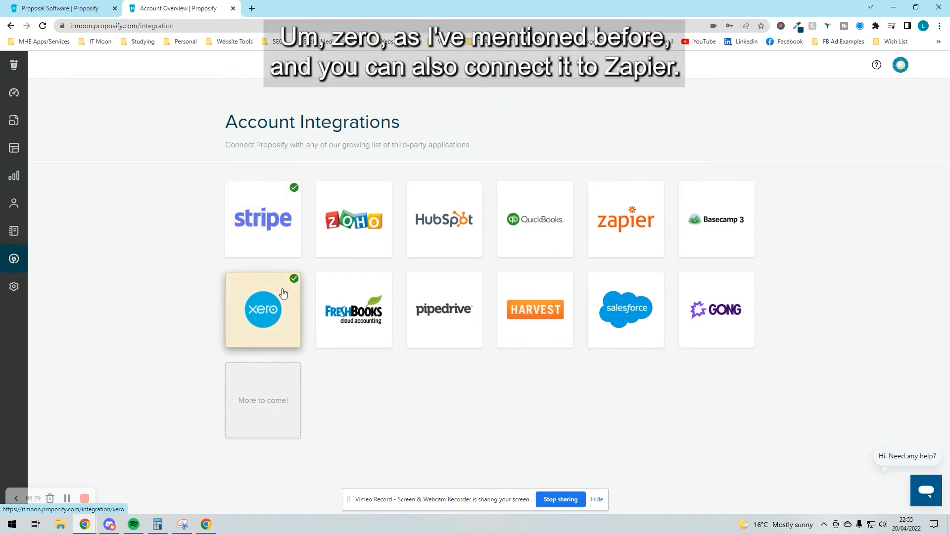
{"action": "mouse_move", "coordinate": [626, 219]}
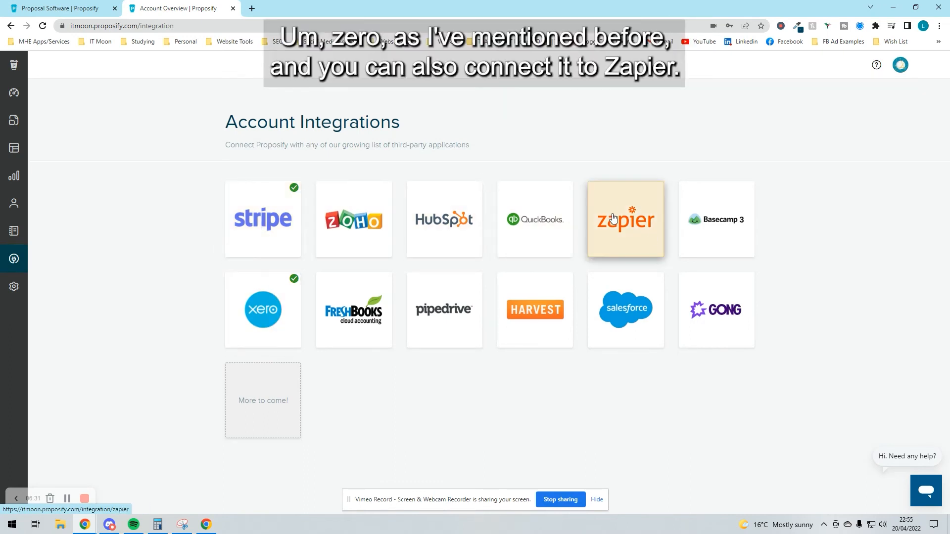
{"action": "mouse_move", "coordinate": [598, 254]}
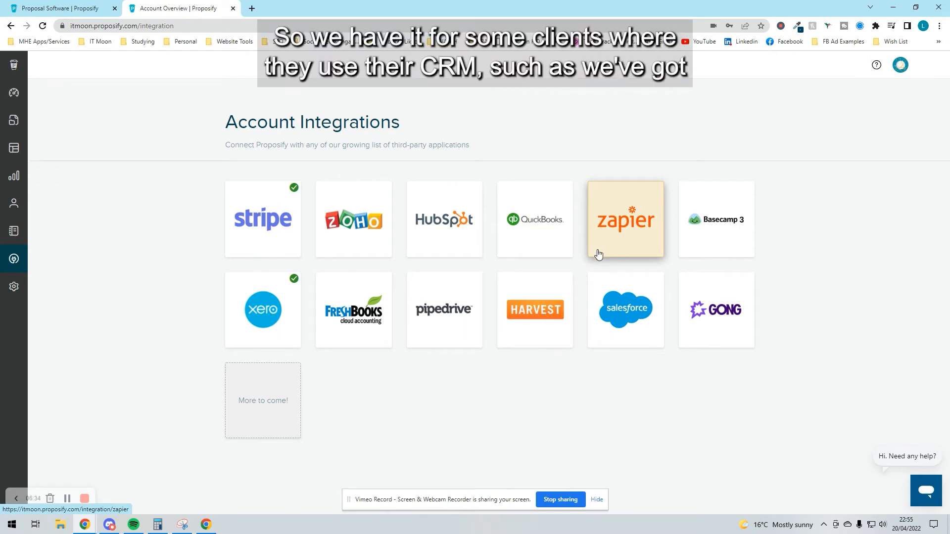
{"action": "mouse_move", "coordinate": [637, 243]}
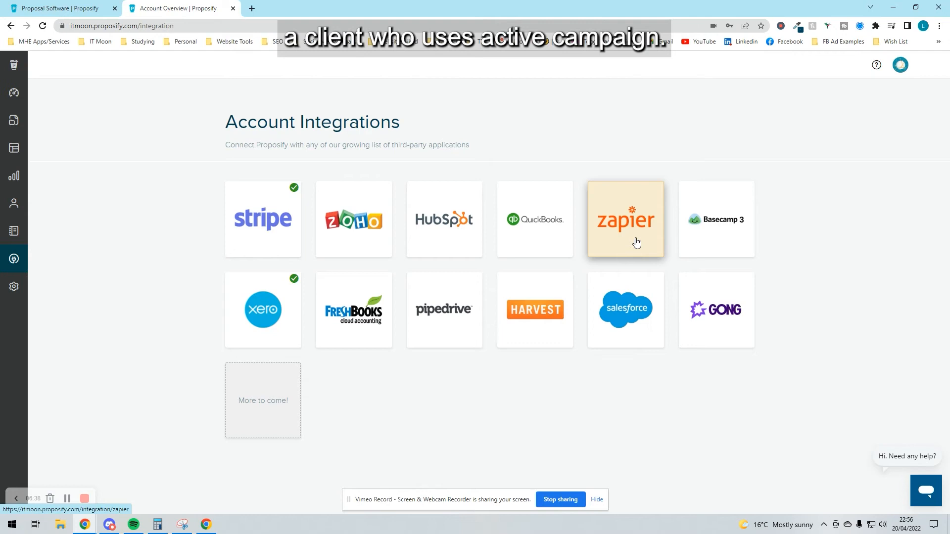
{"action": "mouse_move", "coordinate": [614, 203]}
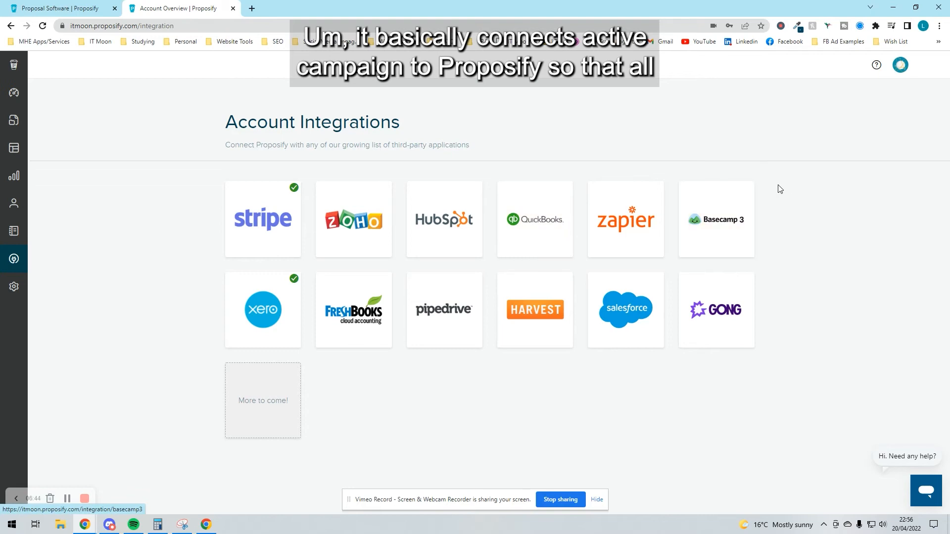
{"action": "mouse_move", "coordinate": [560, 139]}
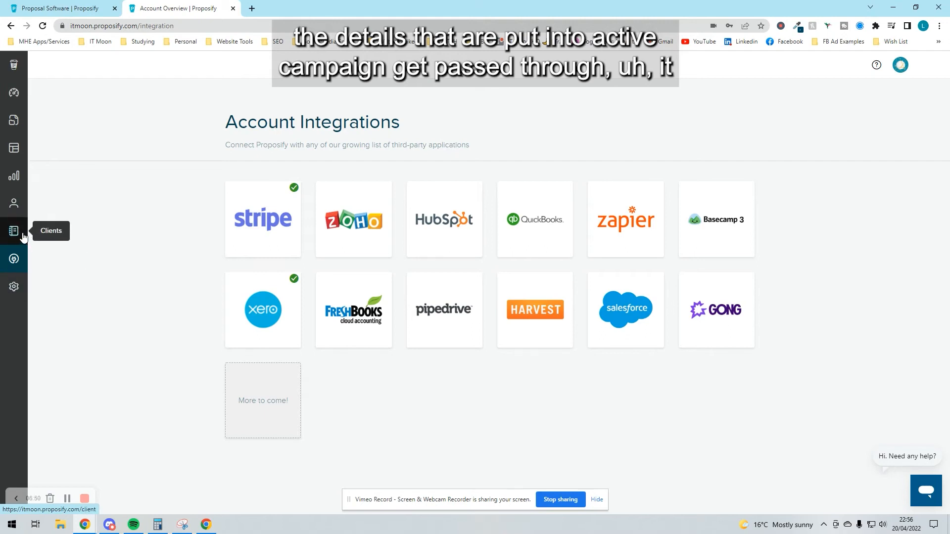
{"action": "mouse_move", "coordinate": [13, 176]}
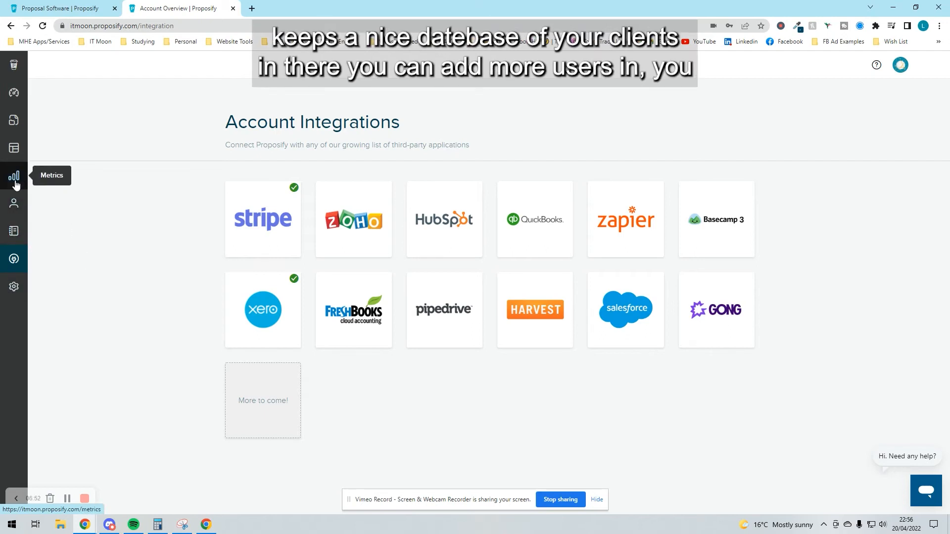
{"action": "left_click", "coordinate": [13, 204]}
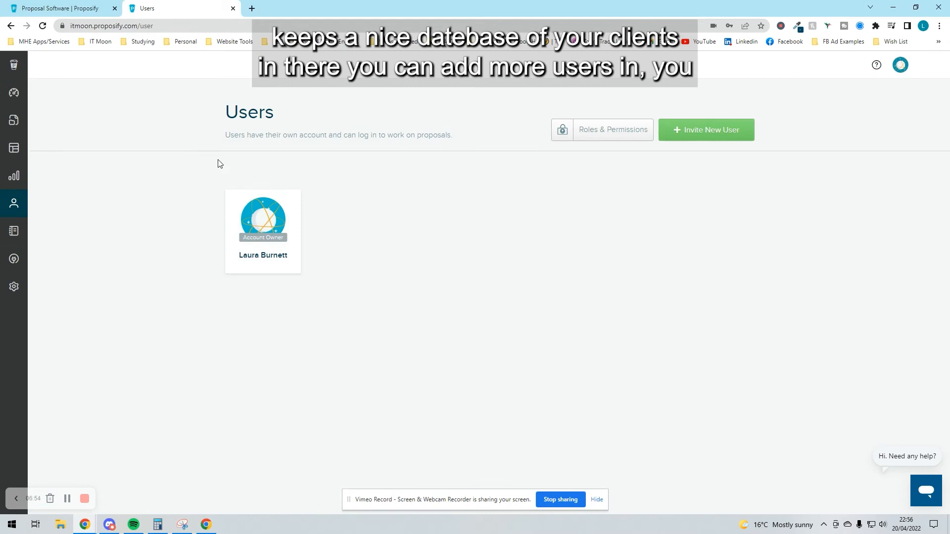
{"action": "mouse_move", "coordinate": [13, 176]}
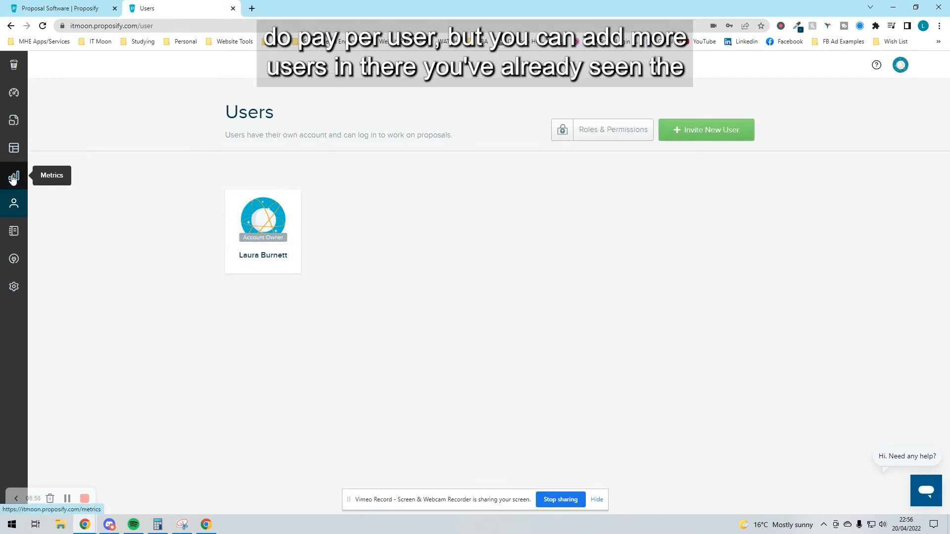
{"action": "left_click", "coordinate": [12, 177]}
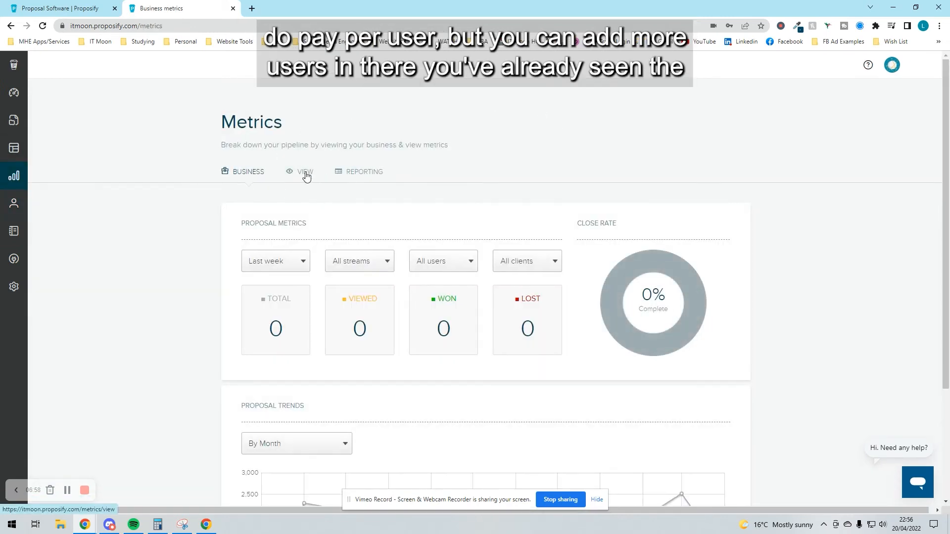
Step: Show proposal VIEW metrics for All time with top viewed sections
{"action": "left_click", "coordinate": [305, 171]}
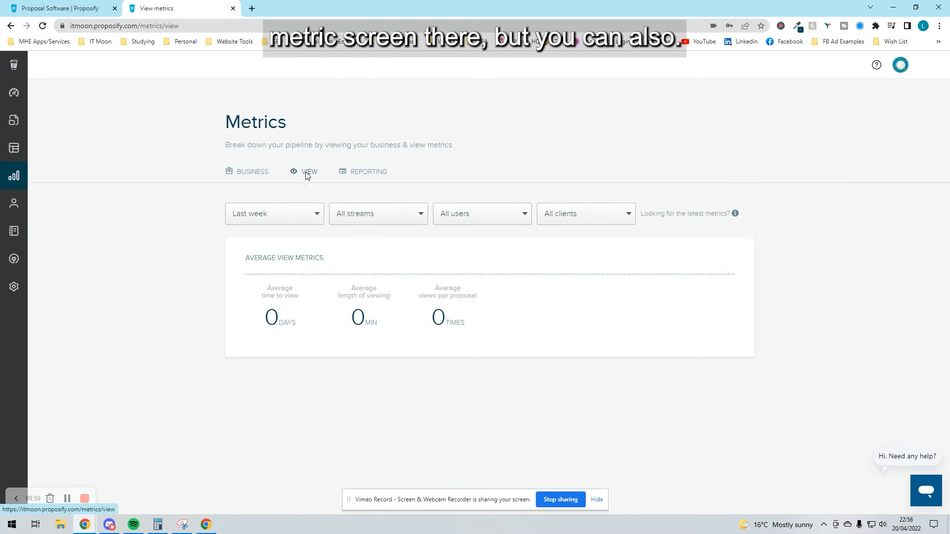
{"action": "left_click", "coordinate": [275, 214]}
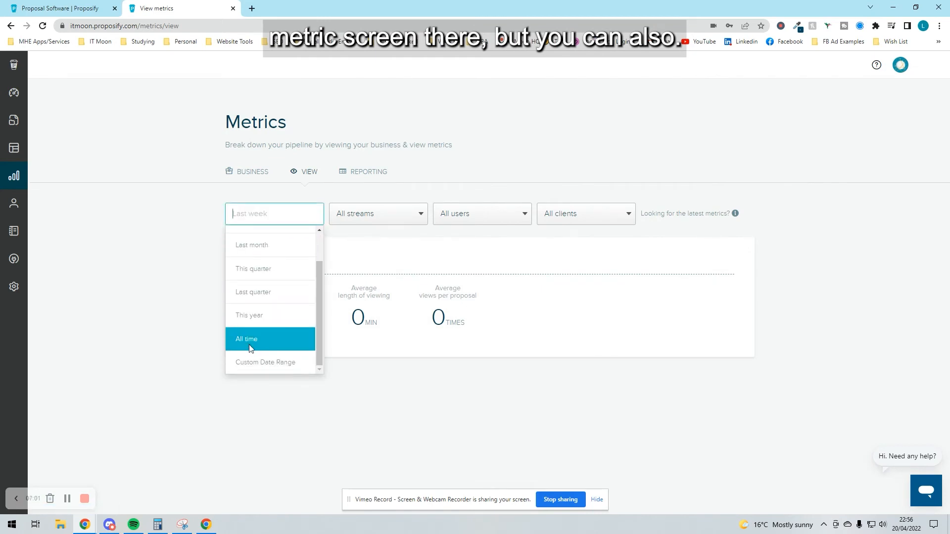
{"action": "left_click", "coordinate": [246, 338]}
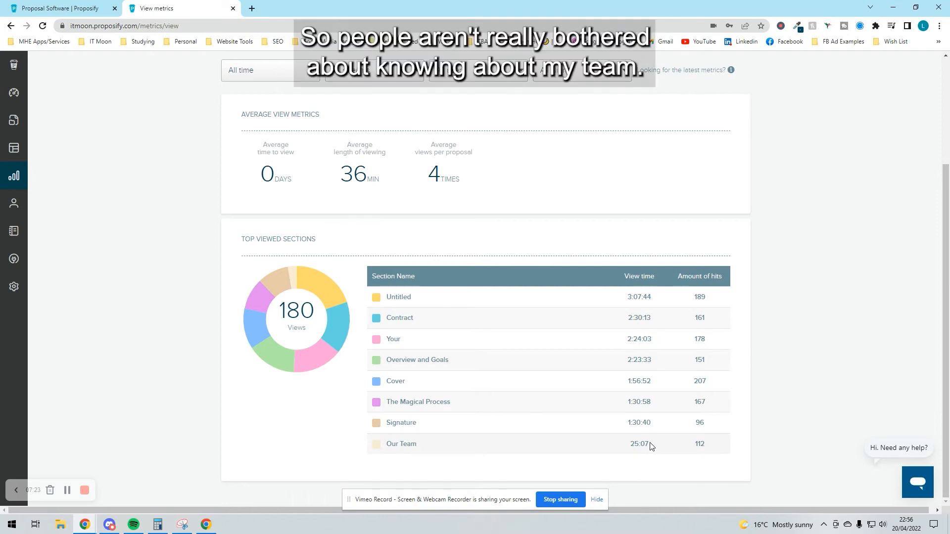
{"action": "mouse_move", "coordinate": [633, 458]}
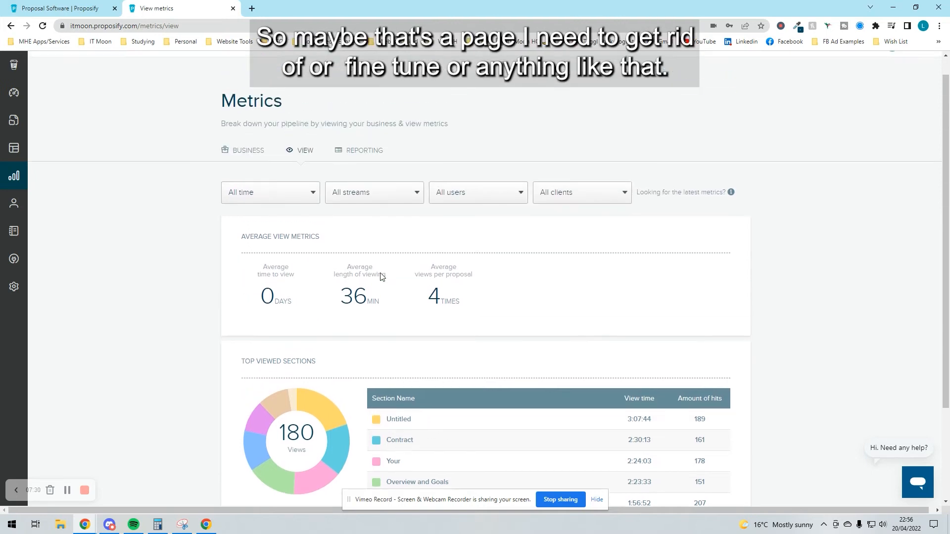
Step: Show the REPORTING summary of won proposals for all time
{"action": "left_click", "coordinate": [364, 151]}
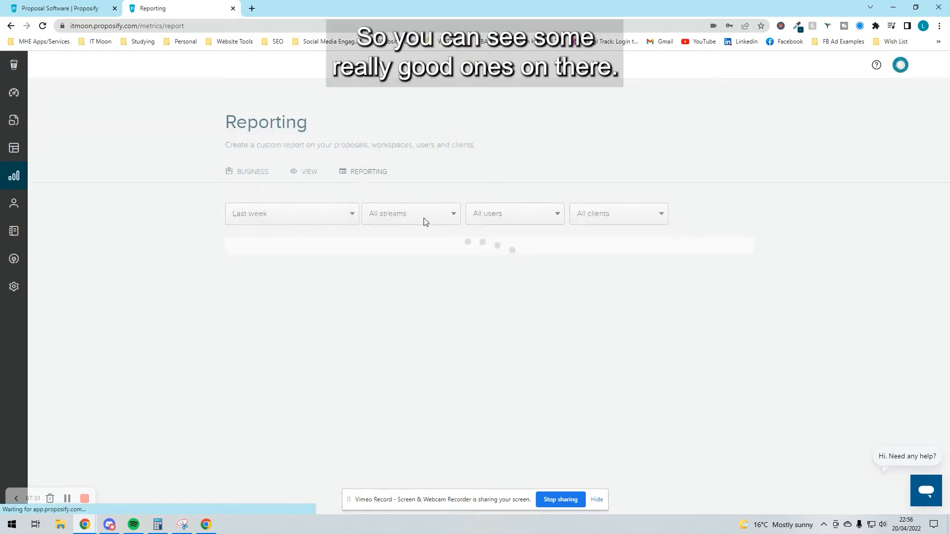
{"action": "left_click", "coordinate": [291, 214]}
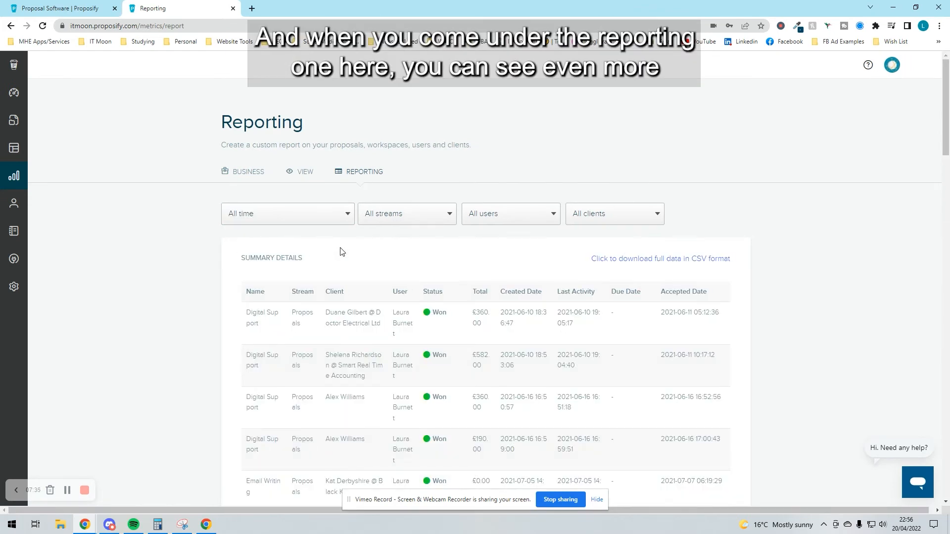
{"action": "scroll", "scroll_direction": "down", "scroll_amount": 3}
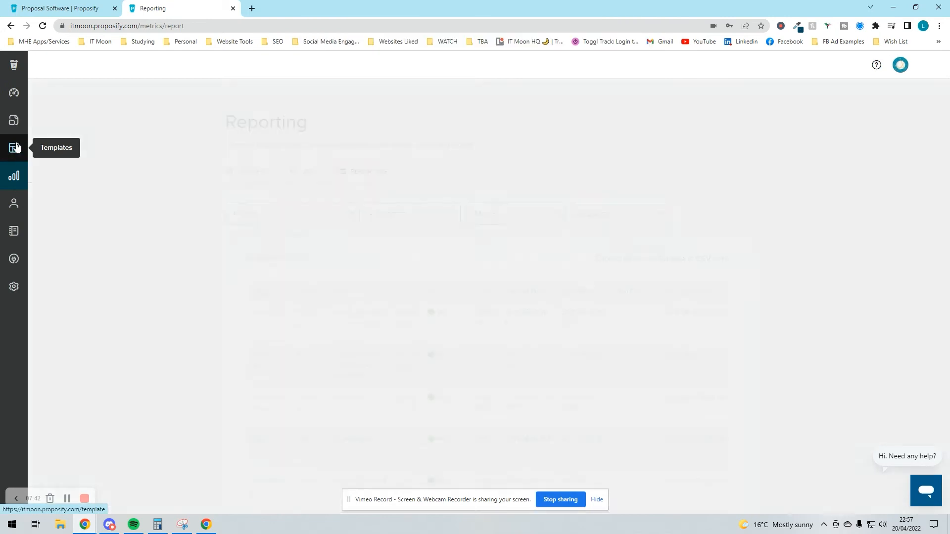
Step: Show the saved templates library listing Digital Support, Marketing and SEO Retainer
{"action": "left_click", "coordinate": [13, 148]}
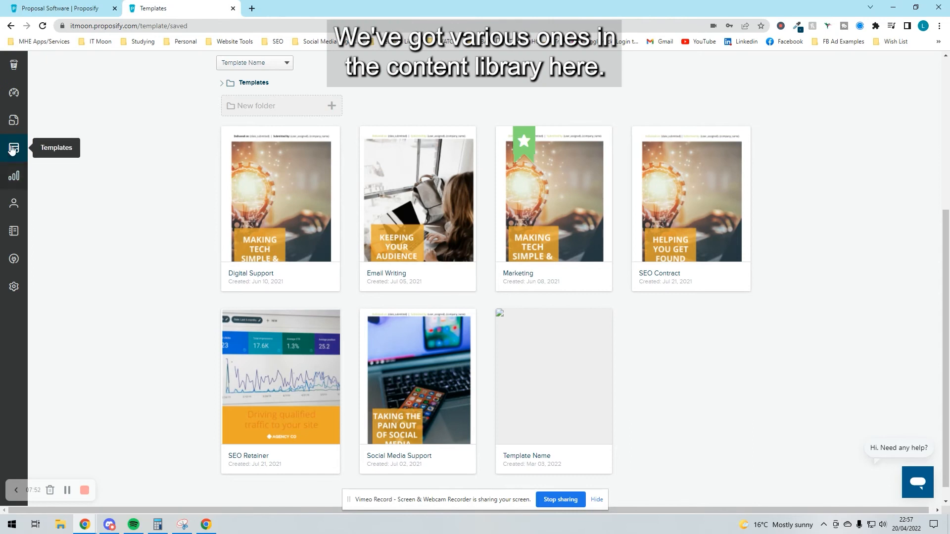
Step: Browse the content library sections, then the FEES tab's Social Media Content folder
{"action": "left_click", "coordinate": [13, 120]}
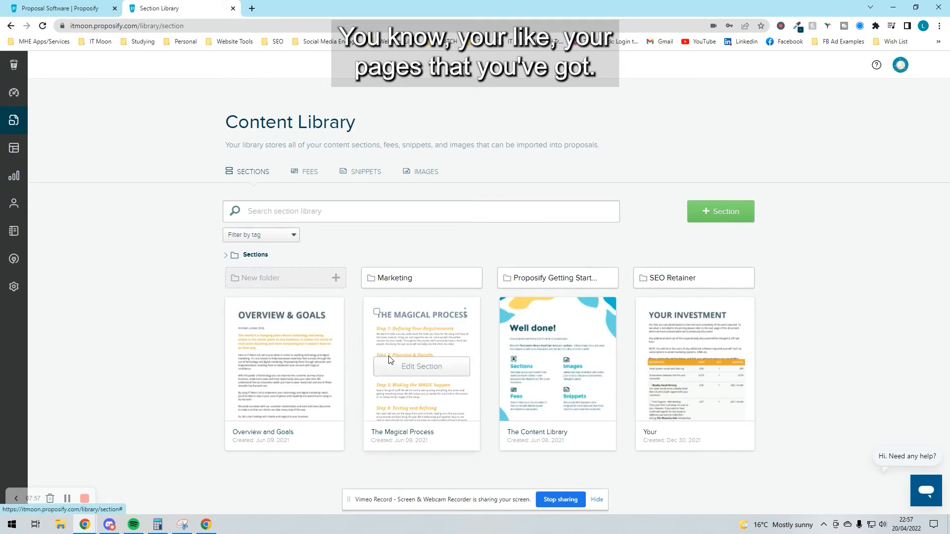
{"action": "mouse_move", "coordinate": [556, 354]}
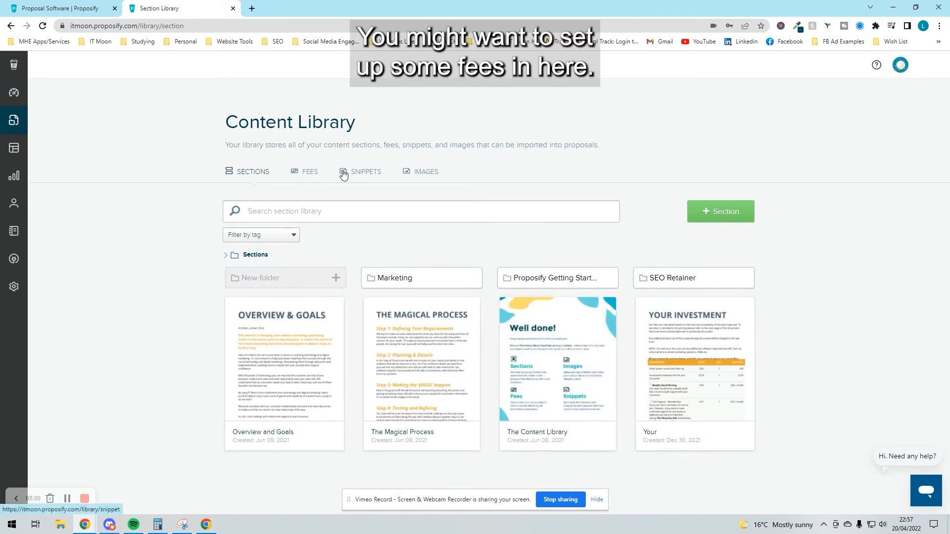
{"action": "left_click", "coordinate": [310, 171]}
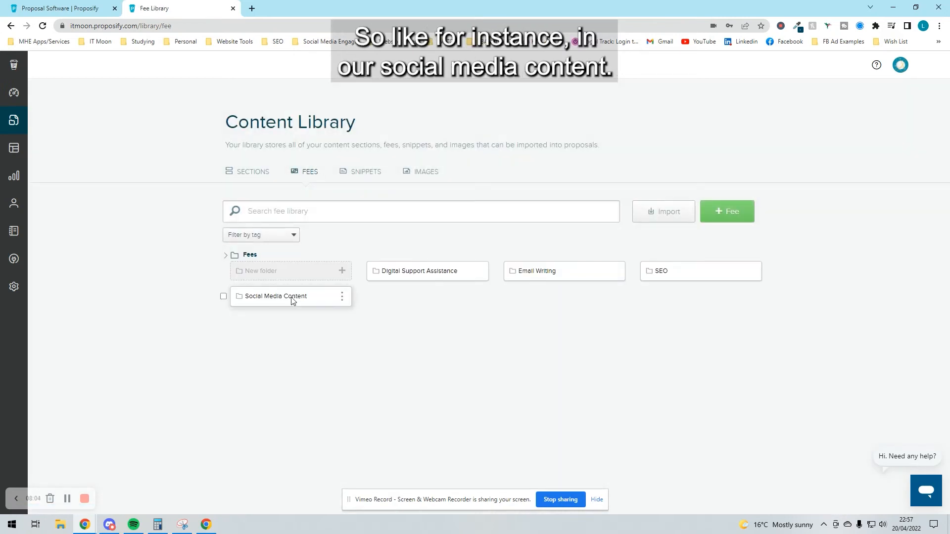
{"action": "left_click", "coordinate": [276, 296]}
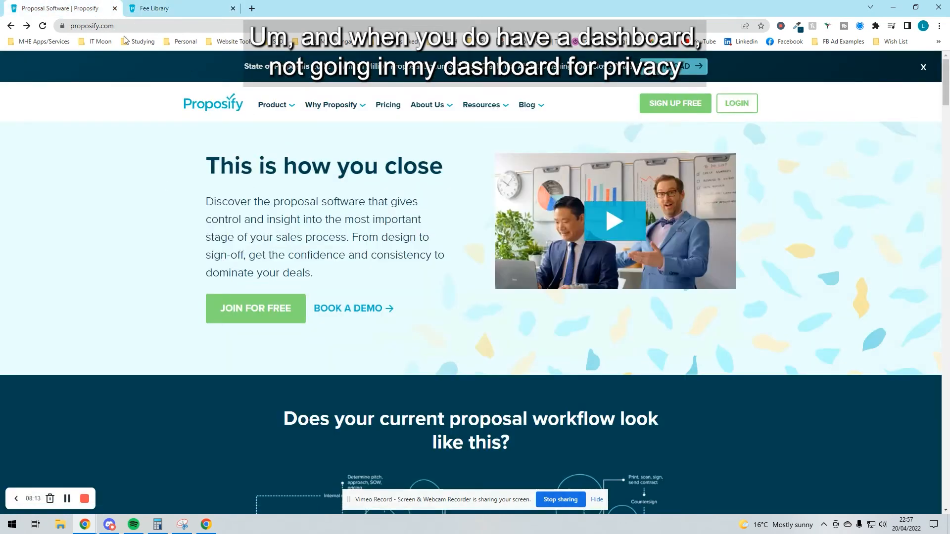
Step: Switch to proposify.com and show the pricing page with Free, Team and Business plans
{"action": "left_click", "coordinate": [180, 8]}
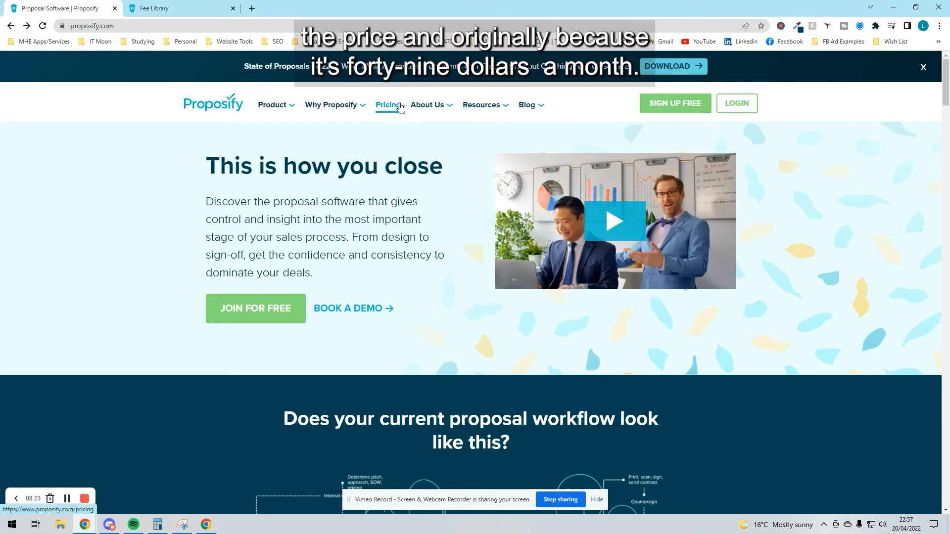
{"action": "left_click", "coordinate": [387, 104]}
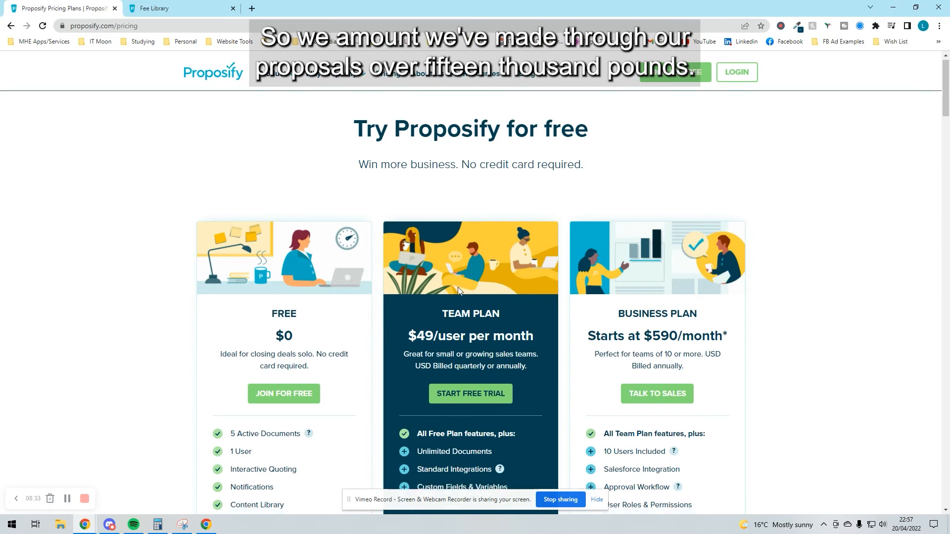
{"action": "scroll", "scroll_direction": "down", "scroll_amount": 3}
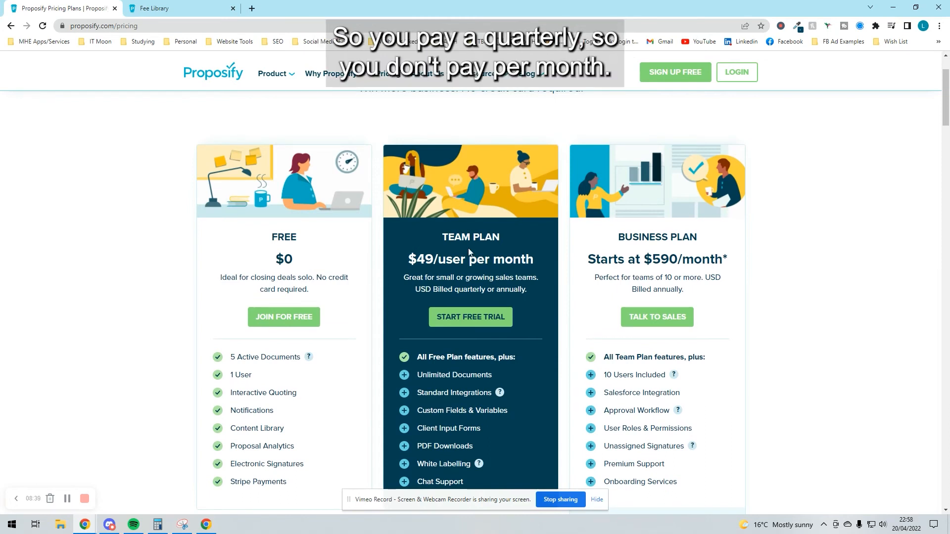
{"action": "mouse_move", "coordinate": [426, 282]}
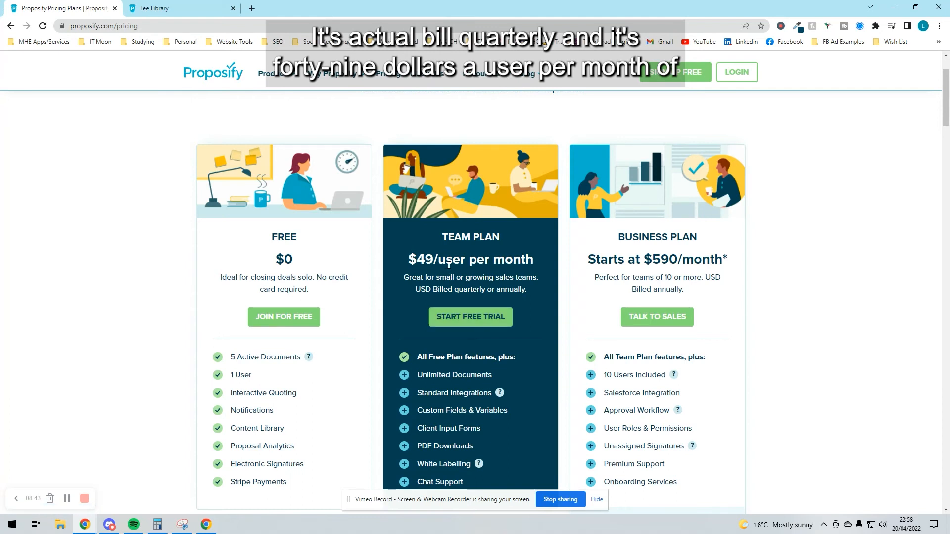
{"action": "mouse_move", "coordinate": [429, 255]}
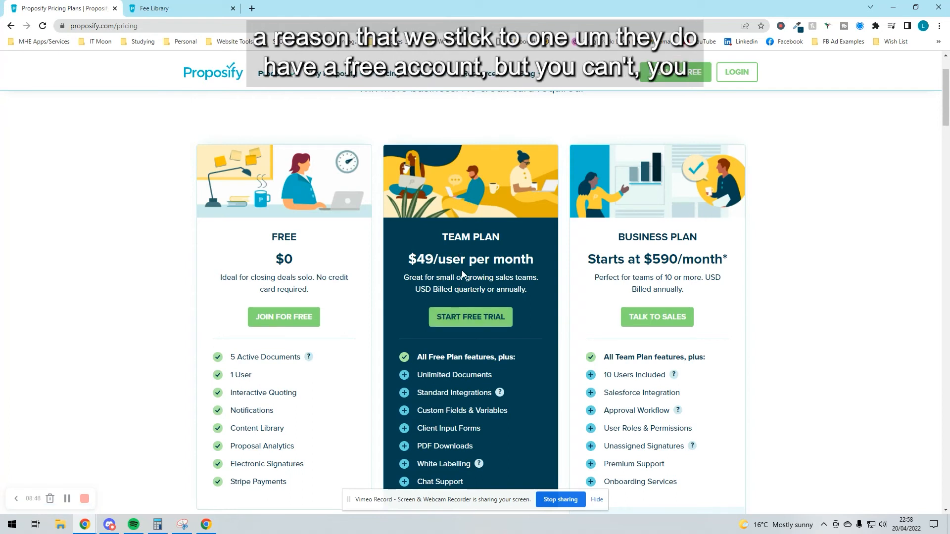
{"action": "scroll", "scroll_direction": "down", "scroll_amount": 3}
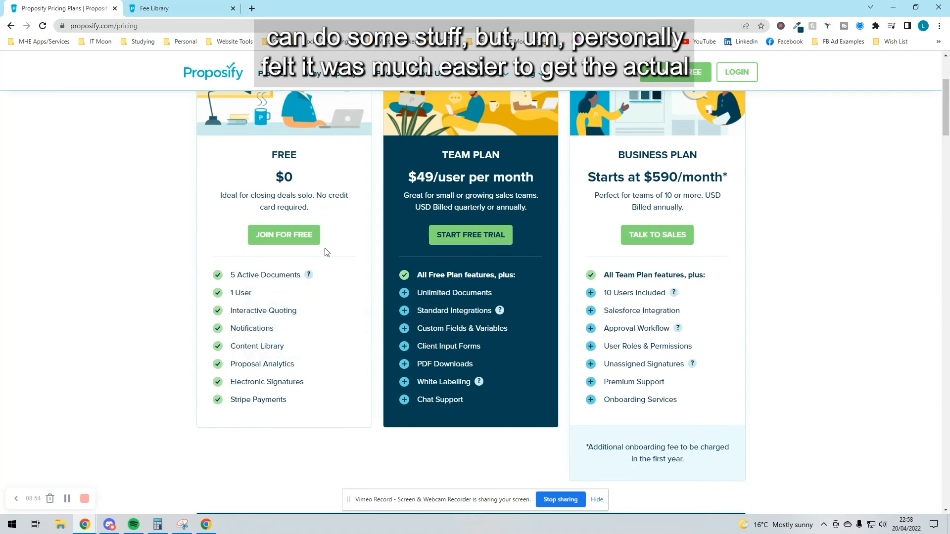
{"action": "mouse_move", "coordinate": [304, 263]}
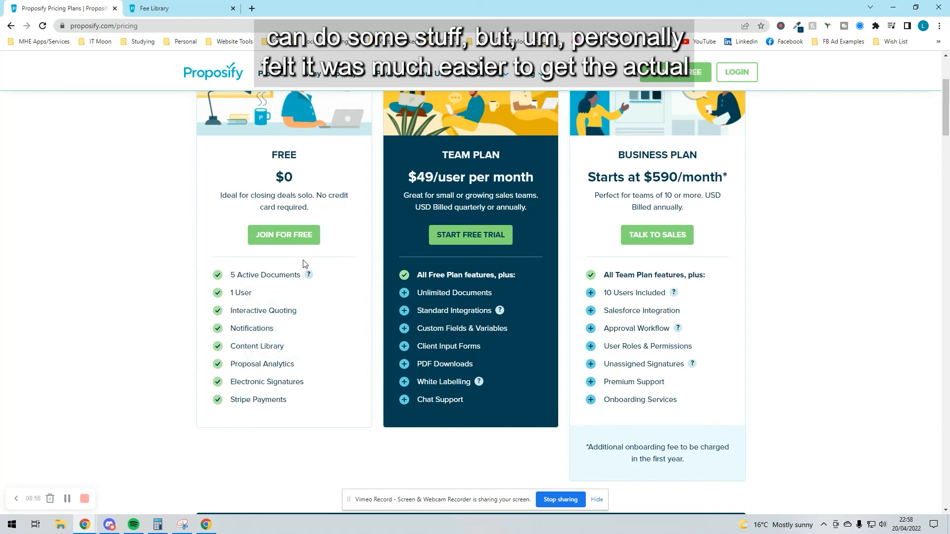
{"action": "mouse_move", "coordinate": [426, 482]}
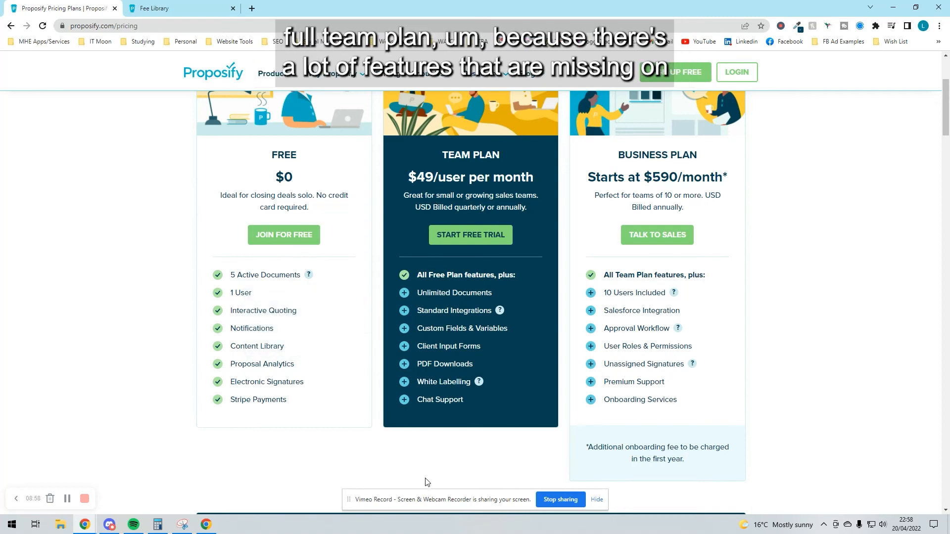
{"action": "scroll", "scroll_direction": "down", "scroll_amount": 3}
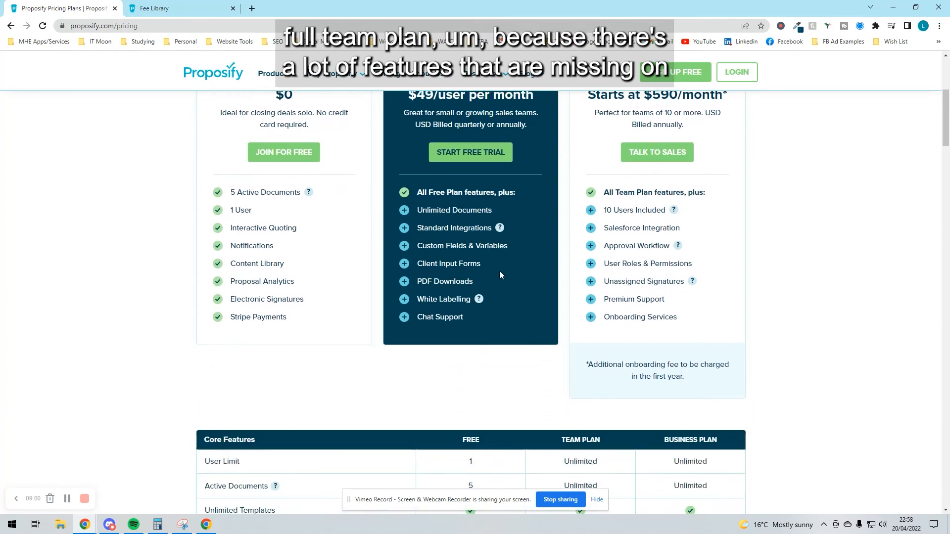
{"action": "scroll", "scroll_direction": "down", "scroll_amount": 3}
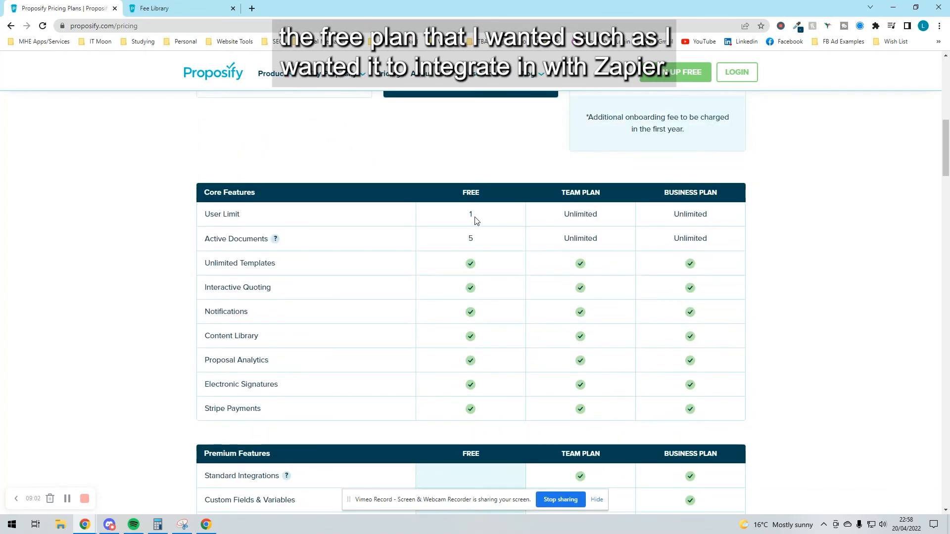
{"action": "scroll", "scroll_direction": "down", "scroll_amount": 3}
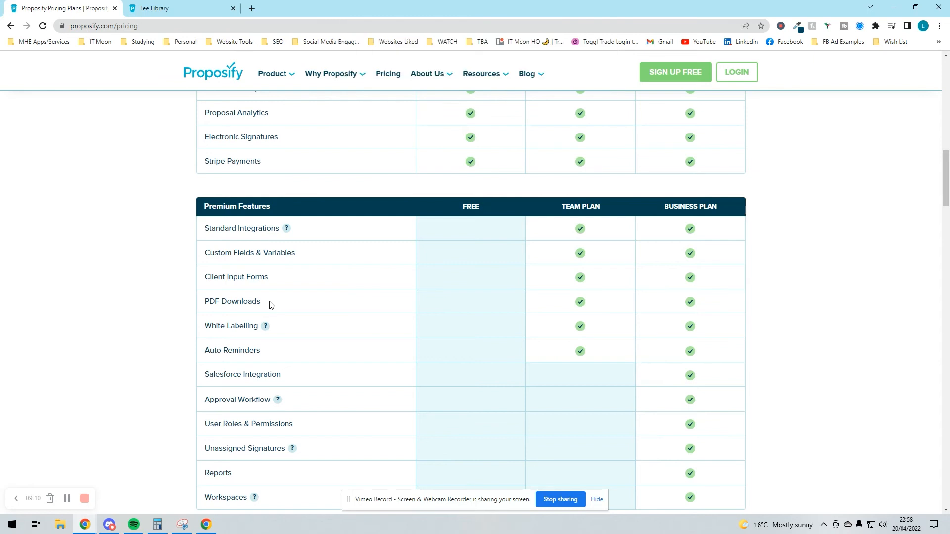
{"action": "scroll", "scroll_direction": "down", "scroll_amount": 3}
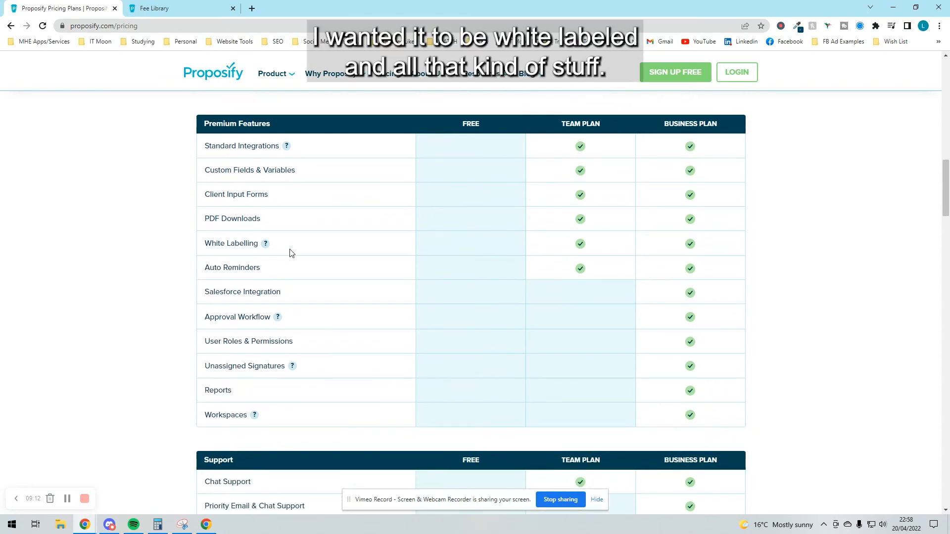
{"action": "scroll", "scroll_direction": "down", "scroll_amount": 3}
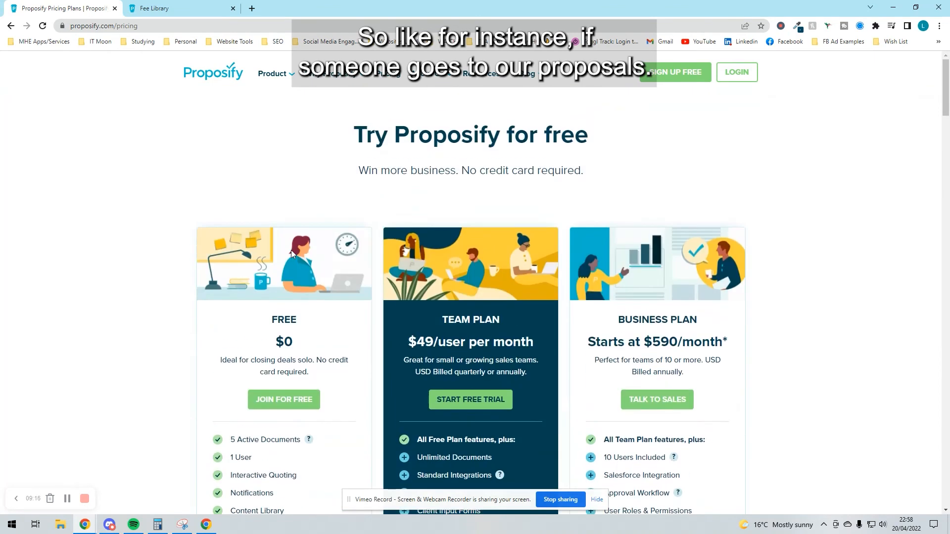
{"action": "left_click", "coordinate": [177, 8]}
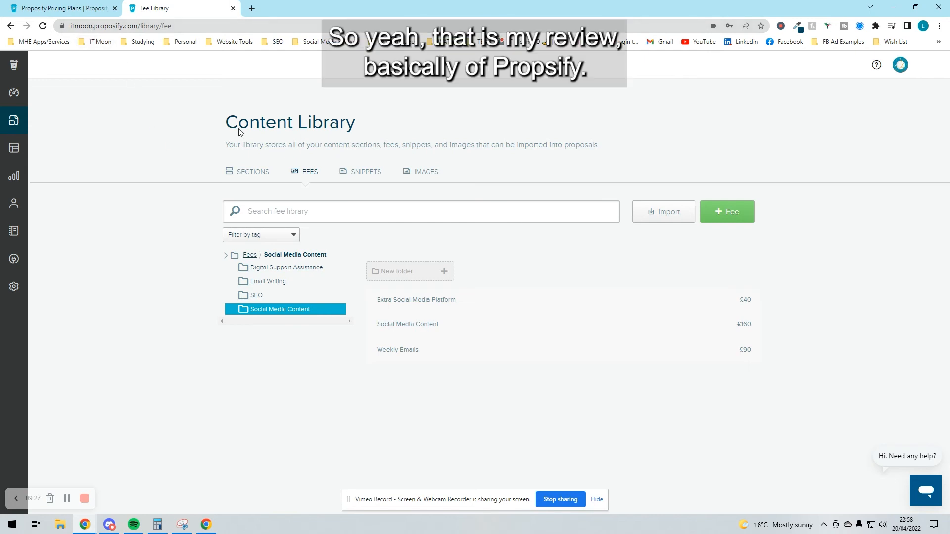
{"action": "left_click", "coordinate": [57, 8]}
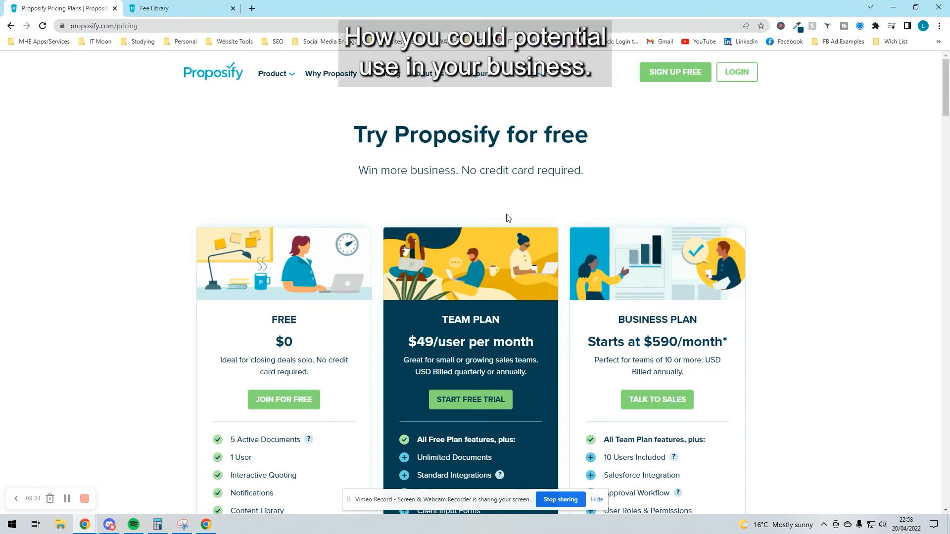
Step: Scroll through the pricing plan feature comparison tables
{"action": "scroll", "scroll_direction": "down", "scroll_amount": 3}
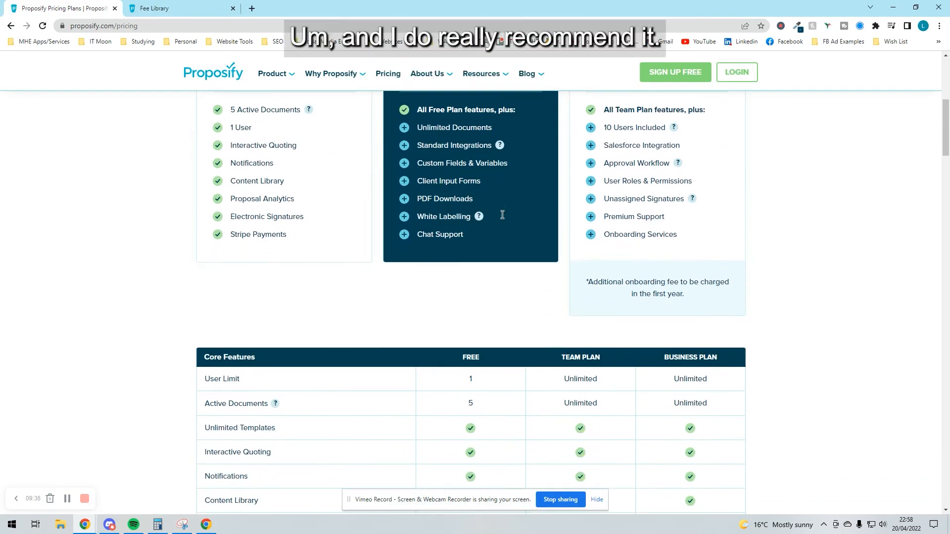
{"action": "scroll", "scroll_direction": "up", "scroll_amount": 3}
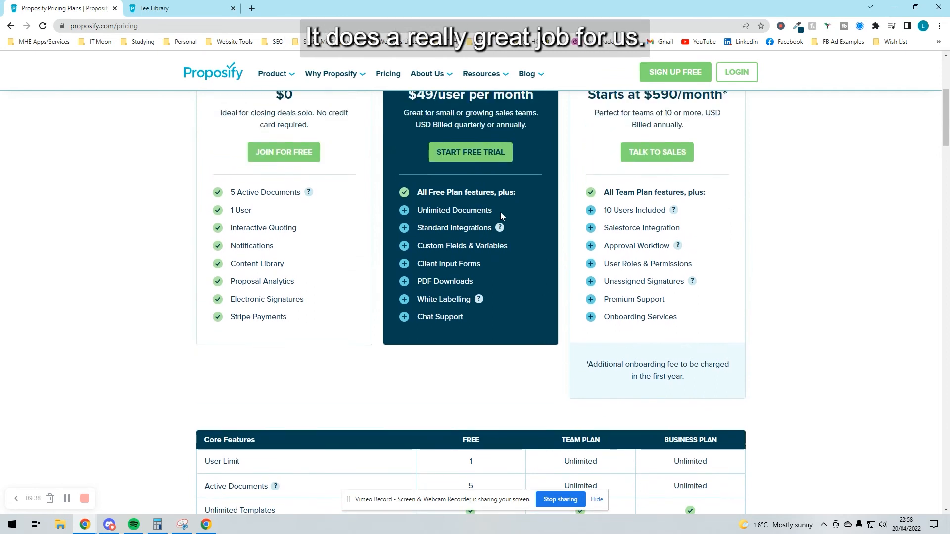
{"action": "scroll", "scroll_direction": "down", "scroll_amount": 3}
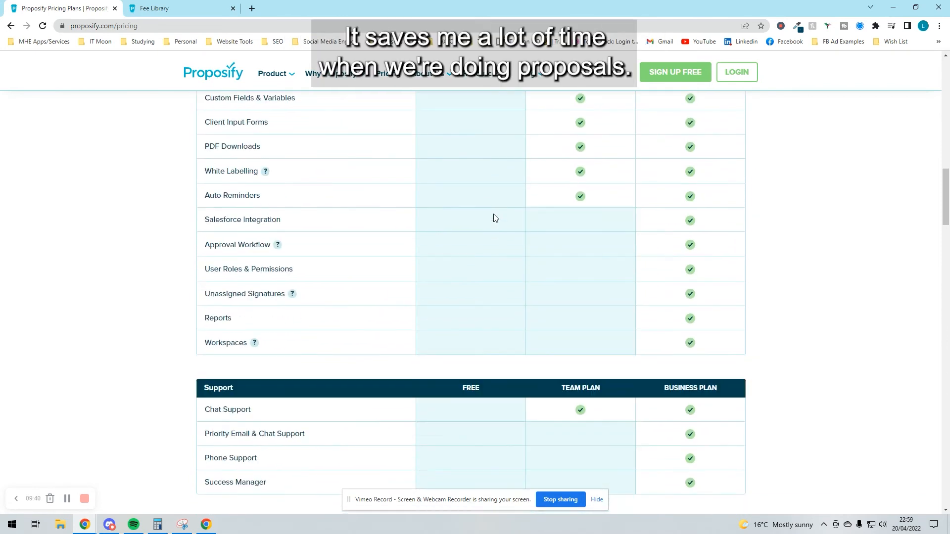
{"action": "scroll", "scroll_direction": "down", "scroll_amount": 3}
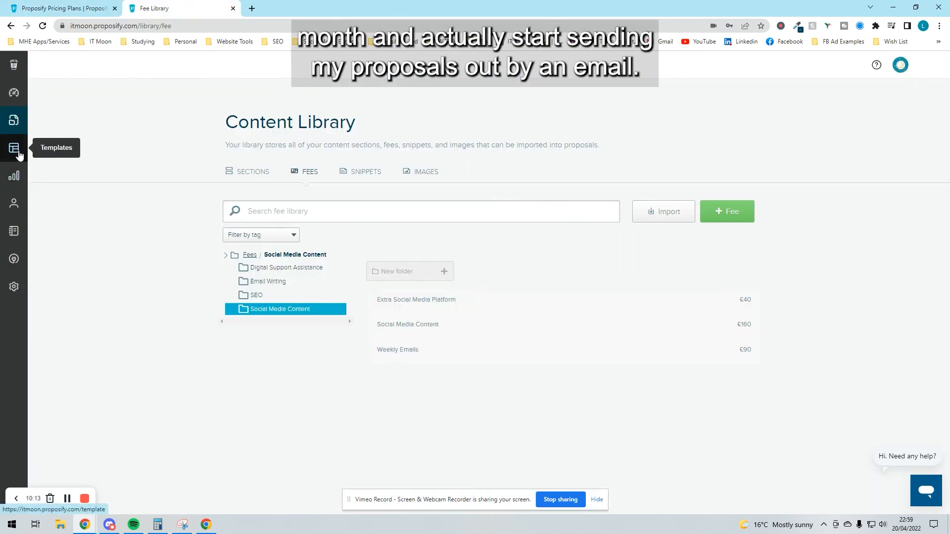
Step: Edit the Digital Support template and scroll through its sections in the editor
{"action": "left_click", "coordinate": [13, 147]}
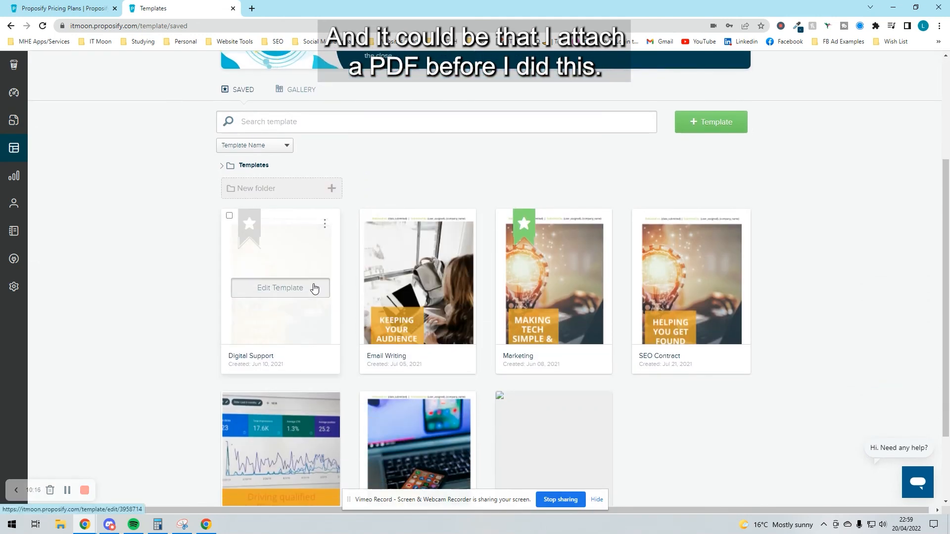
{"action": "left_click", "coordinate": [280, 288]}
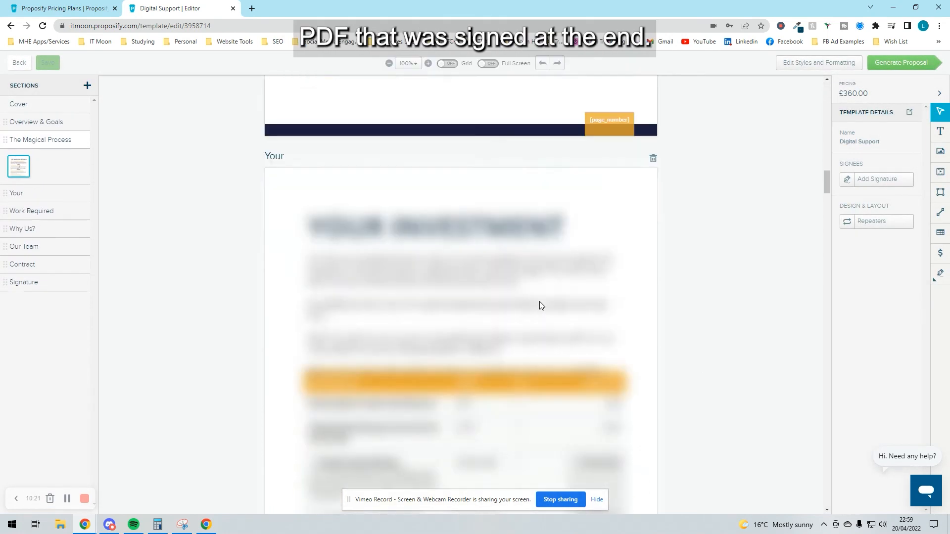
{"action": "scroll", "scroll_direction": "down", "scroll_amount": 3}
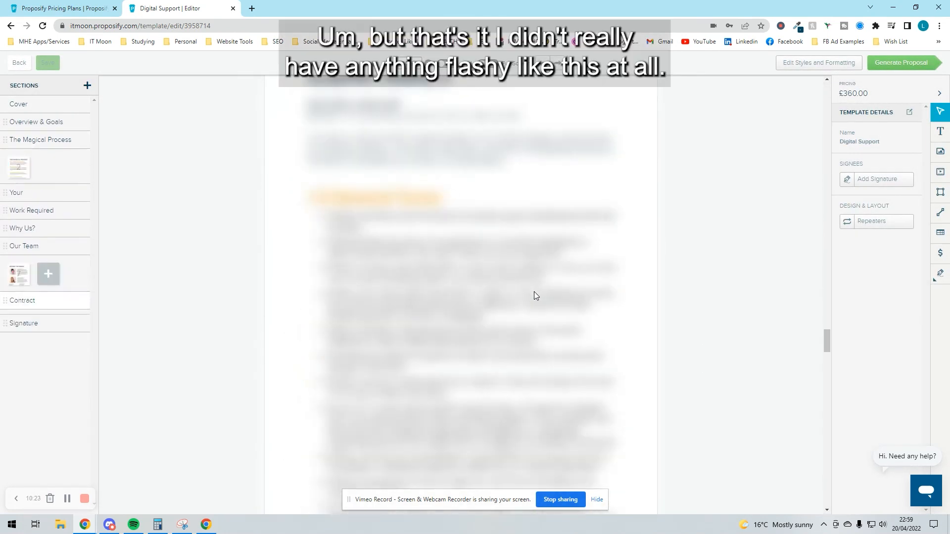
{"action": "scroll", "scroll_direction": "down", "scroll_amount": 3}
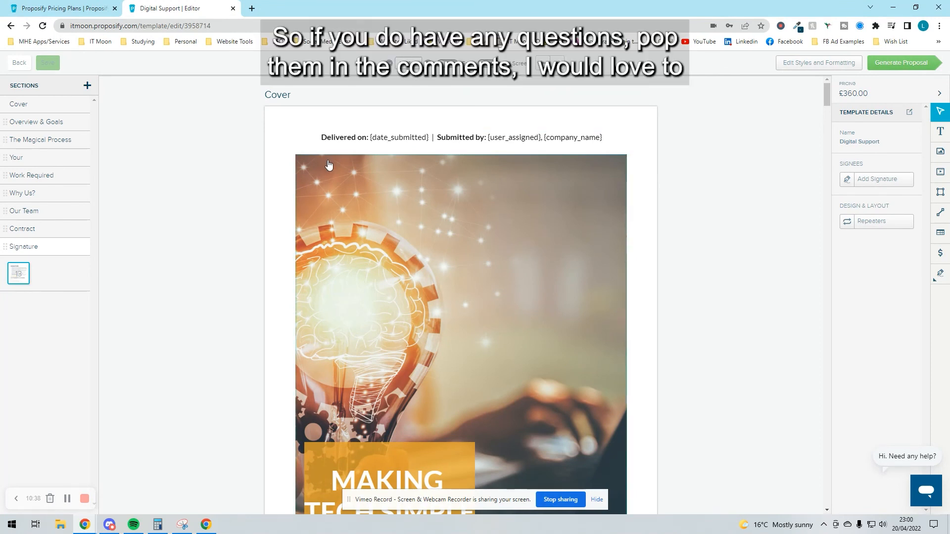
Step: Return to the Proposify Pricing Plans browser tab
{"action": "left_click", "coordinate": [61, 8]}
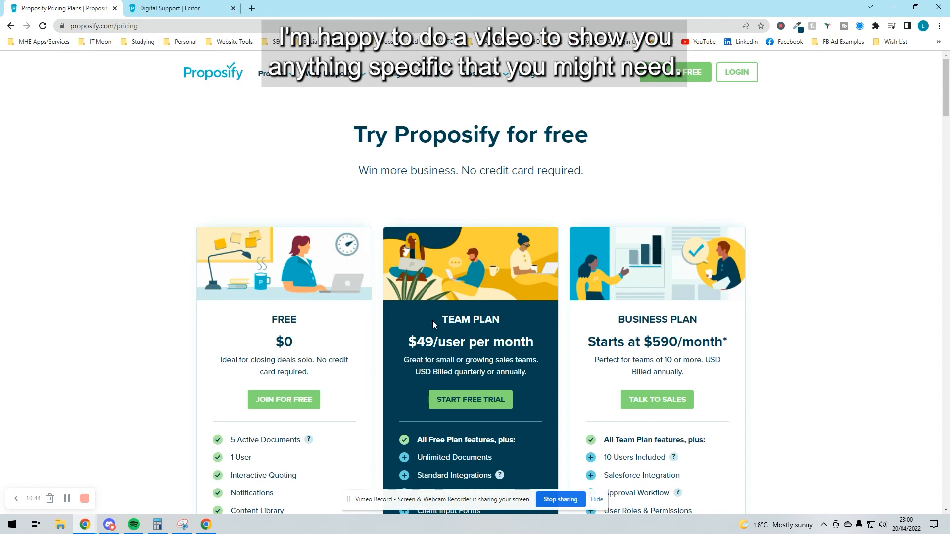
{"action": "mouse_move", "coordinate": [481, 230]}
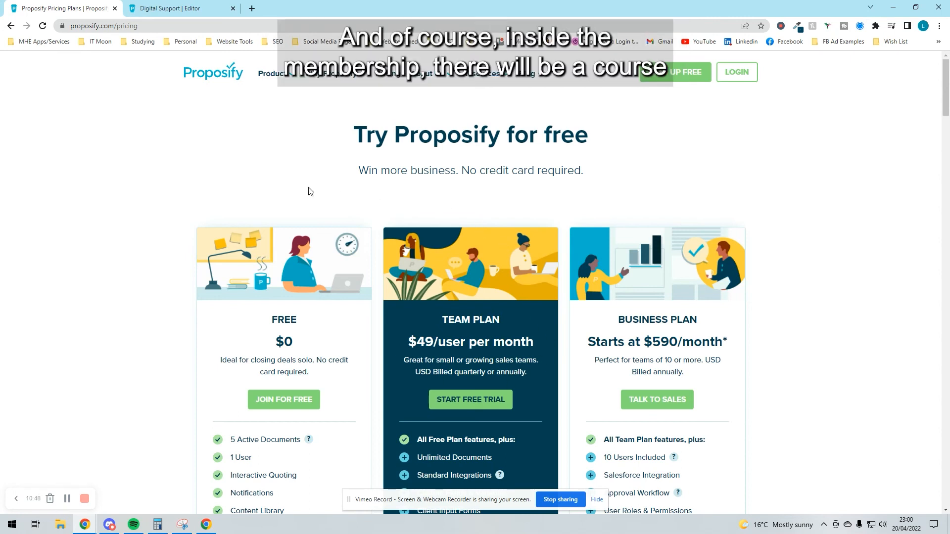
{"action": "mouse_move", "coordinate": [290, 172]}
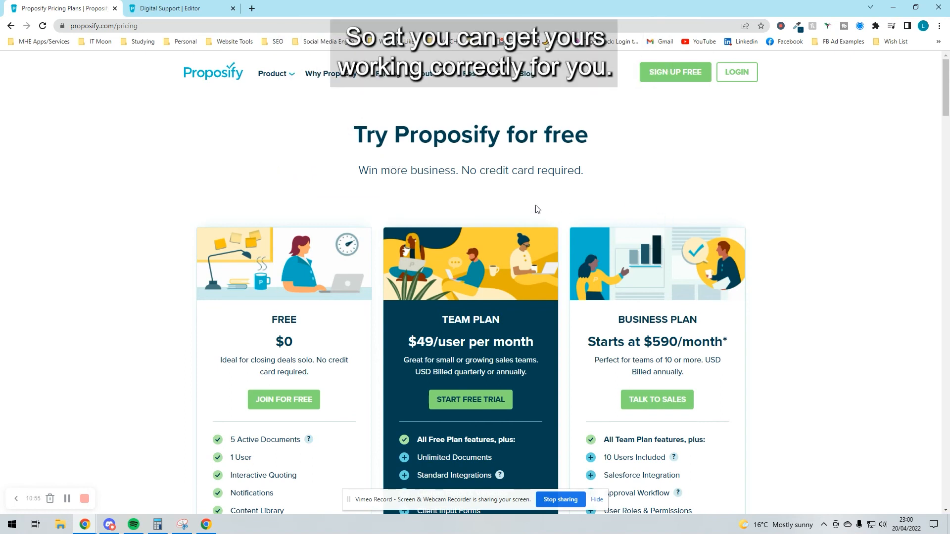
{"action": "mouse_move", "coordinate": [312, 187]}
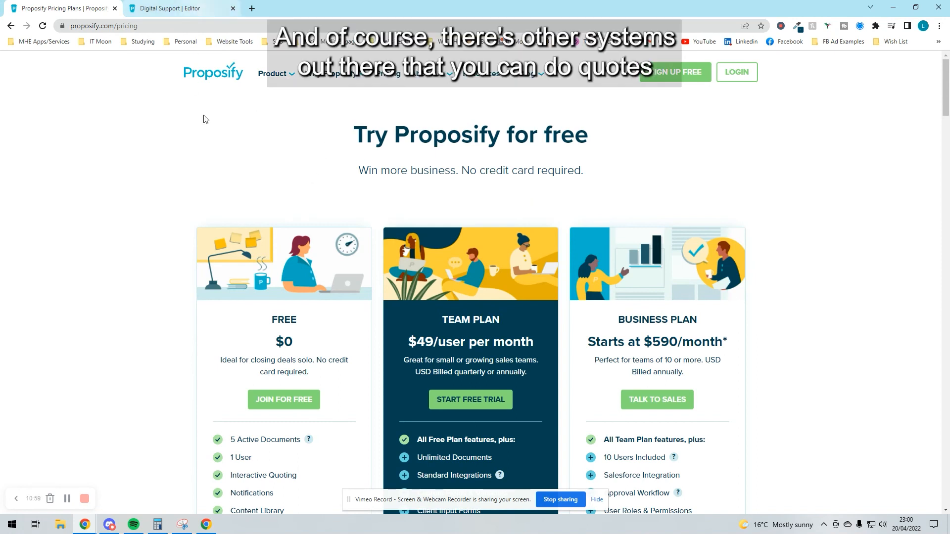
{"action": "mouse_move", "coordinate": [637, 130]}
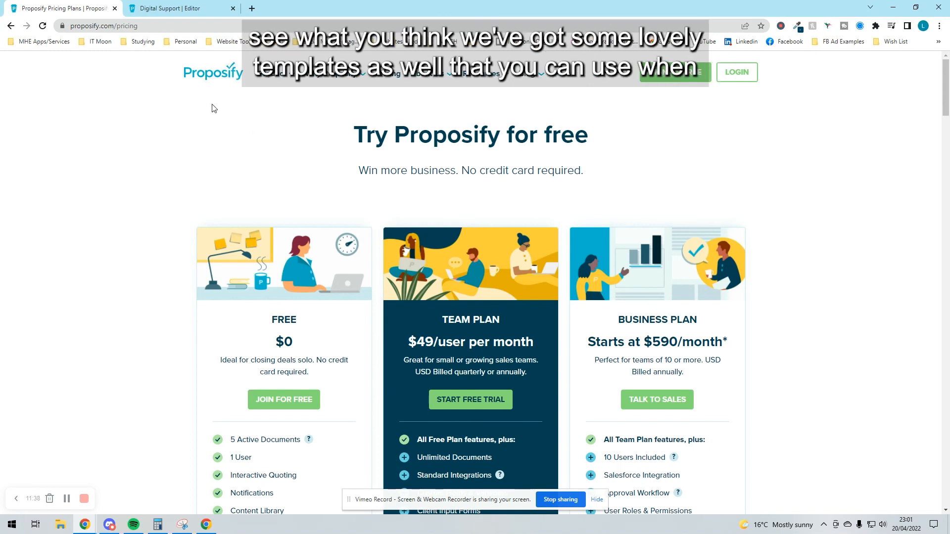
Step: Reopen the Digital Support template editor, glance at the Work Required summary, and return to the cover
{"action": "left_click", "coordinate": [176, 8]}
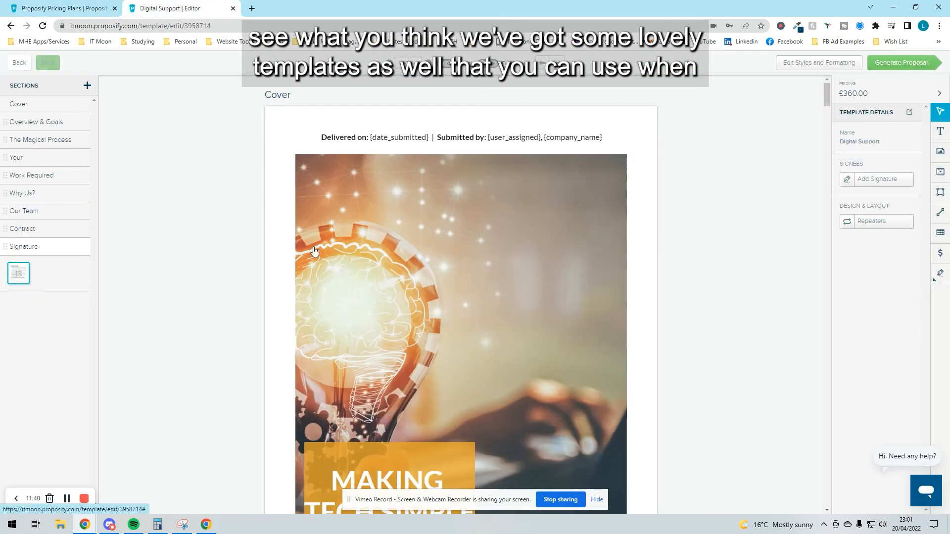
{"action": "scroll", "scroll_direction": "down", "scroll_amount": 3}
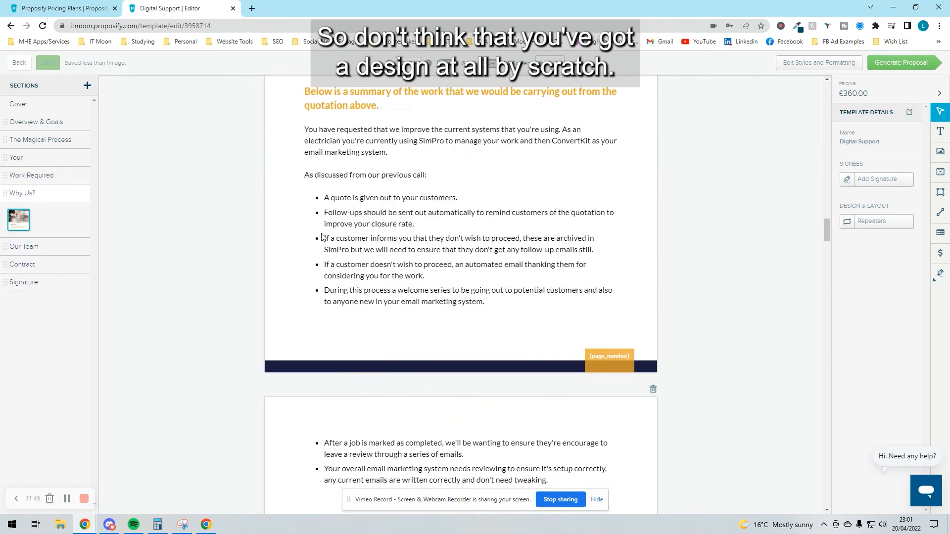
{"action": "scroll", "scroll_direction": "up", "scroll_amount": 3}
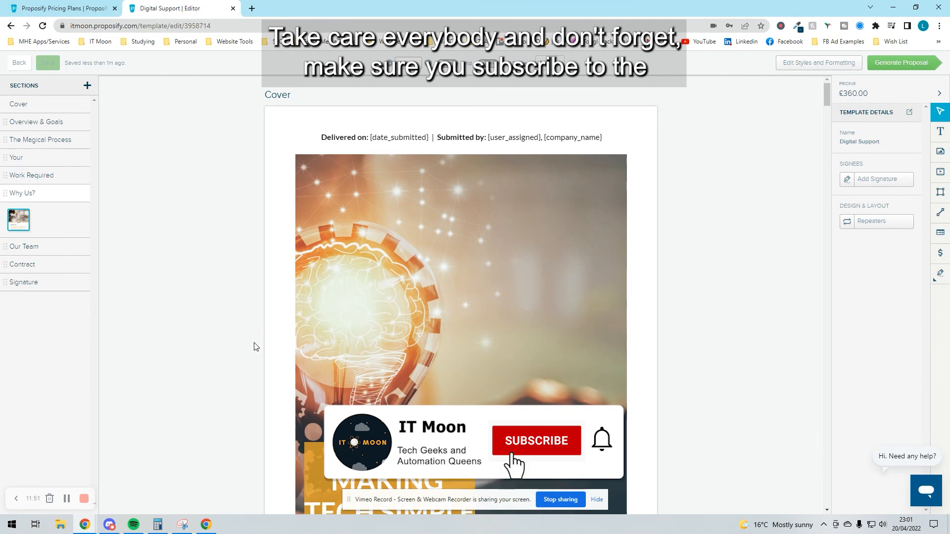
{"action": "left_click", "coordinate": [536, 440]}
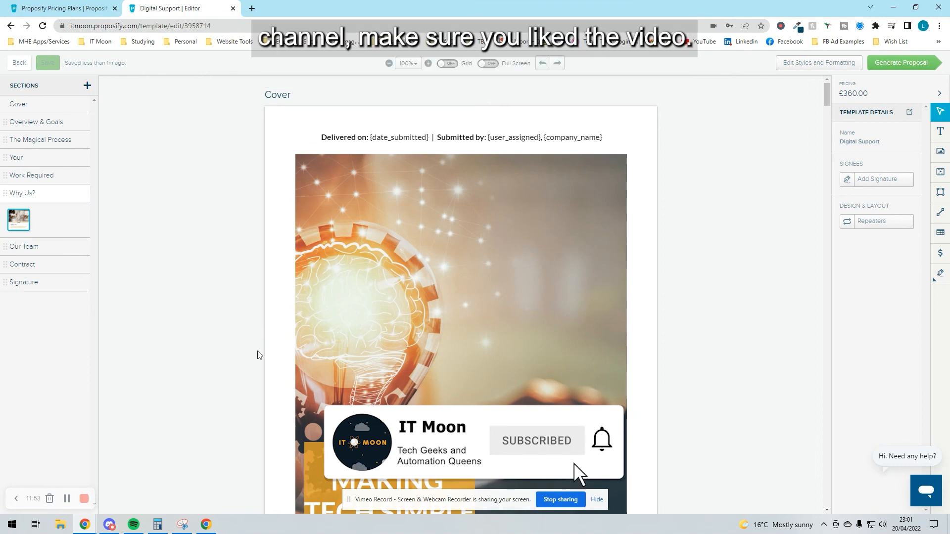